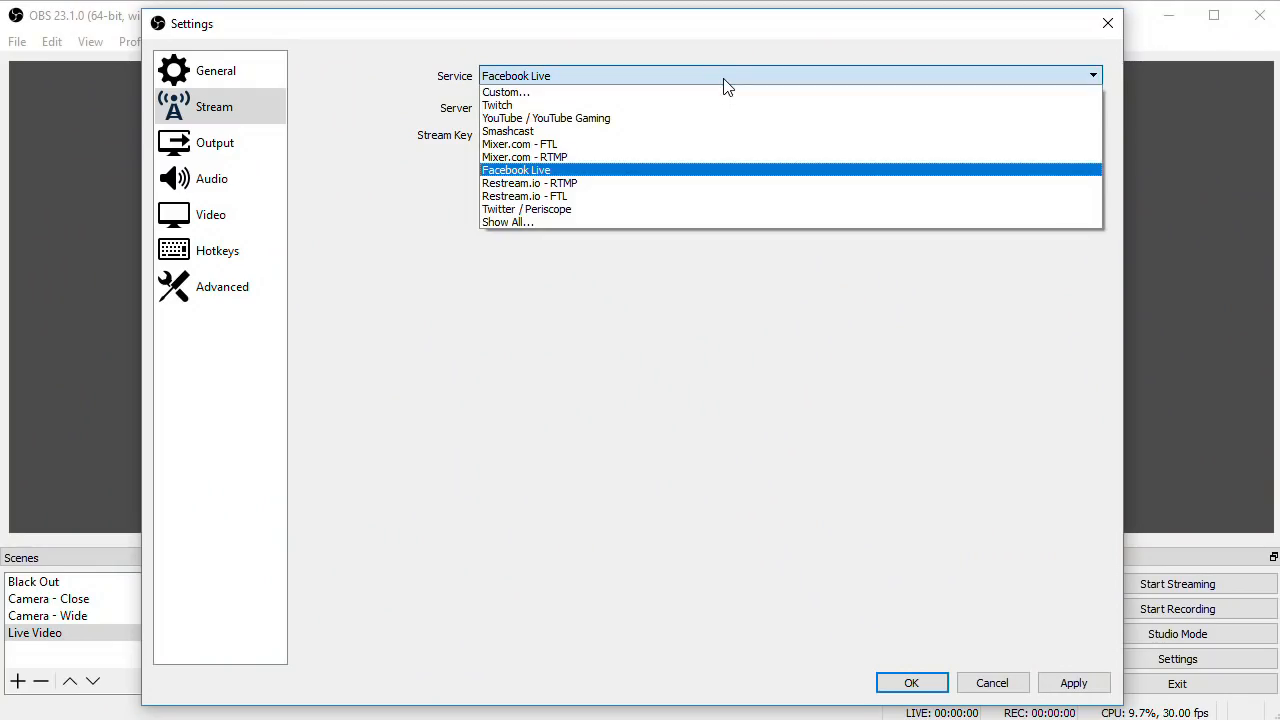
{"action": "mouse_move", "coordinate": [683, 118]}
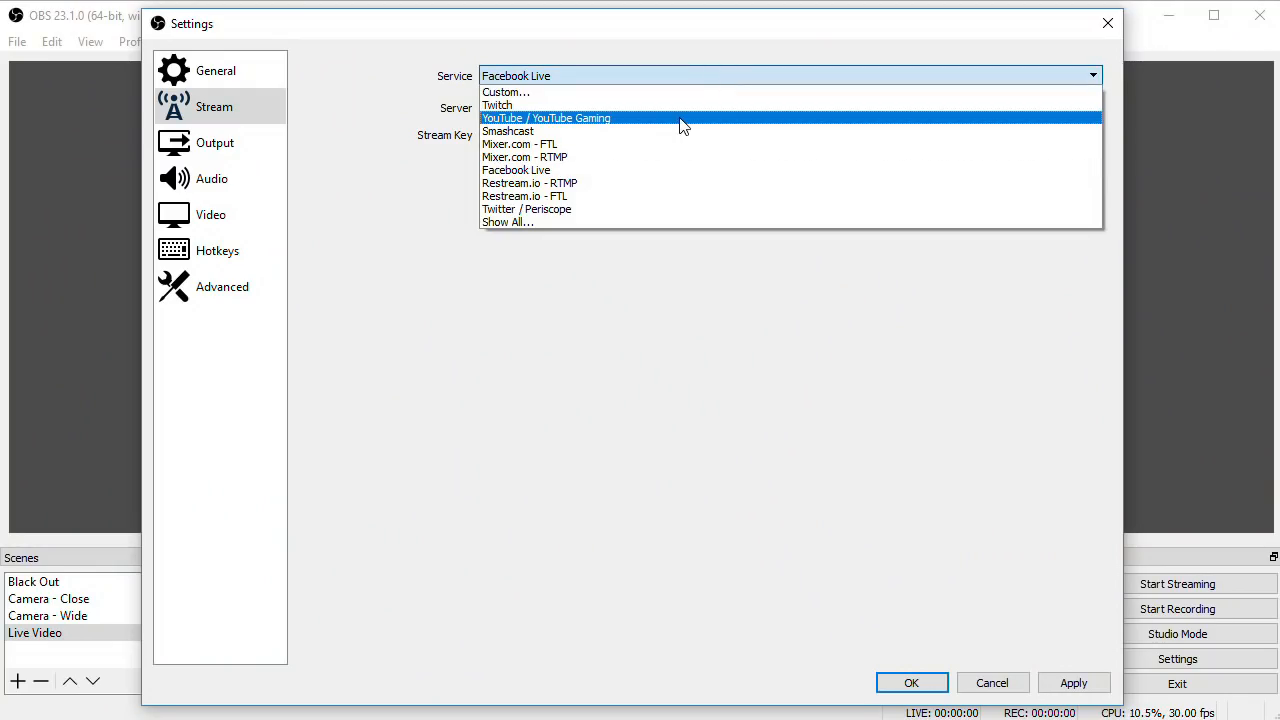
Step: Switch the OBS stream service from Facebook Live to Custom, passing over YouTube
{"action": "left_click", "coordinate": [516, 169]}
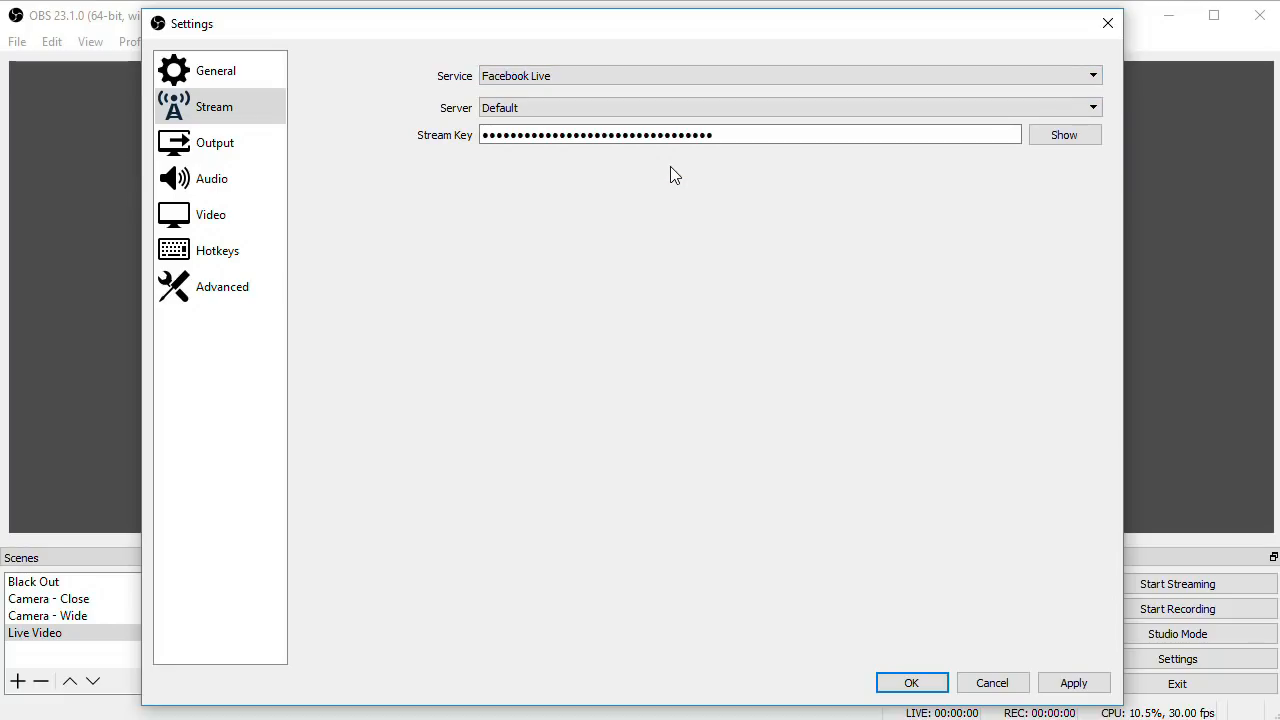
{"action": "left_click", "coordinate": [1092, 75]}
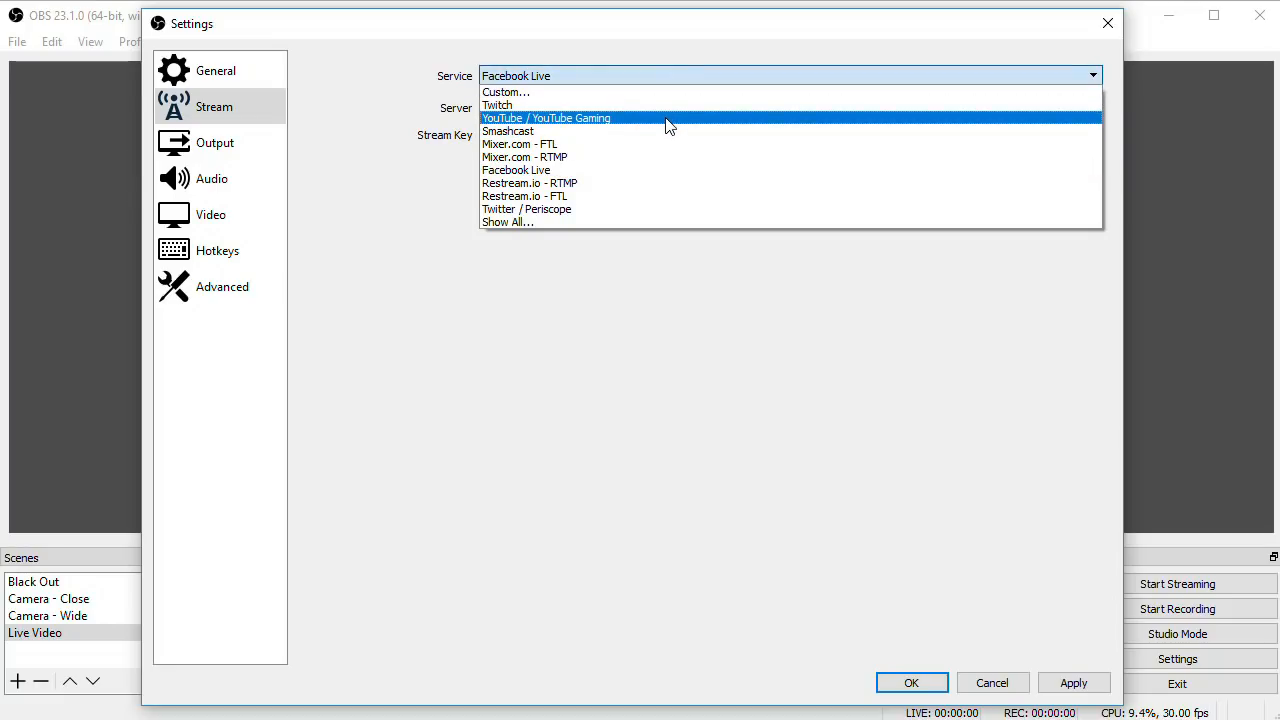
{"action": "left_click", "coordinate": [546, 118]}
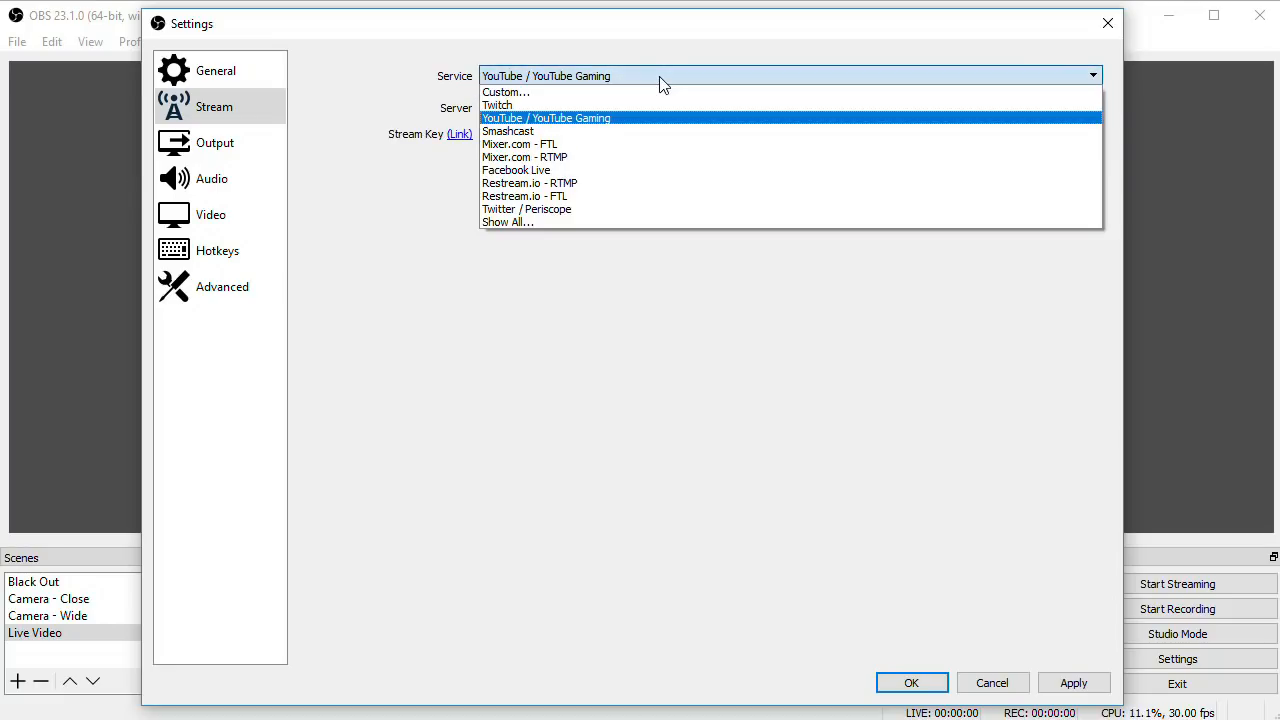
{"action": "left_click", "coordinate": [505, 91]}
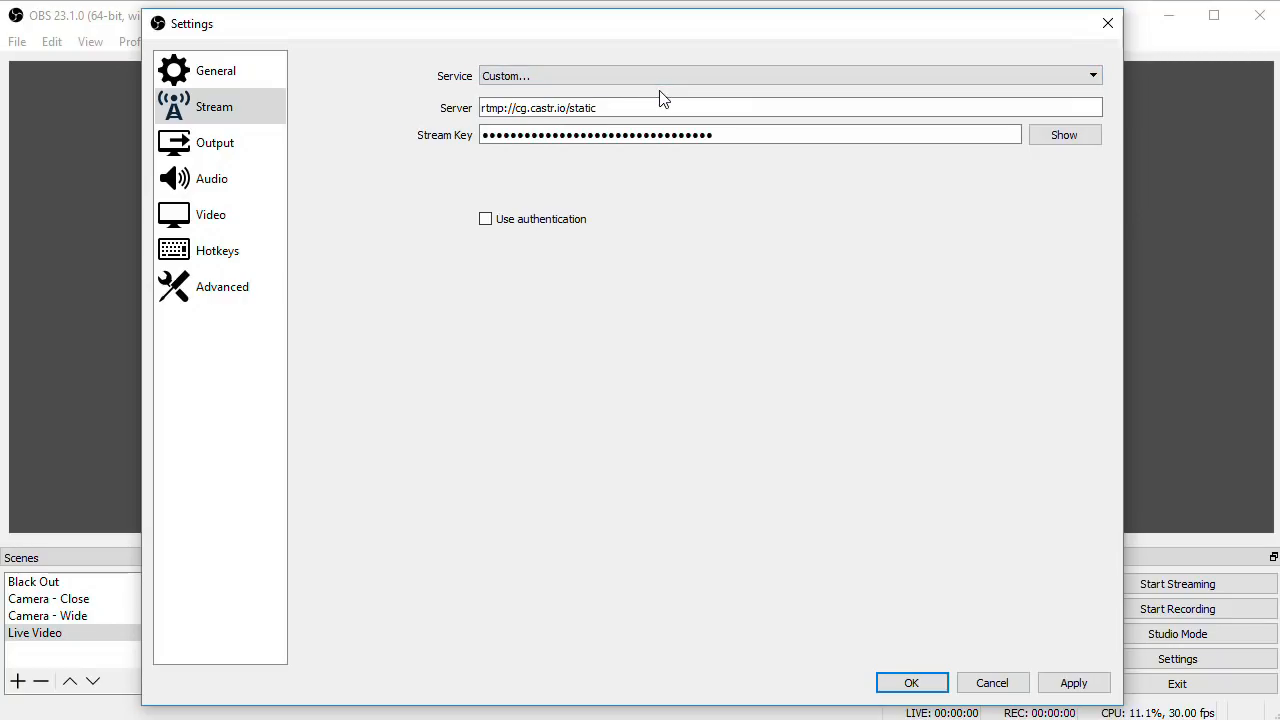
{"action": "mouse_move", "coordinate": [682, 224]}
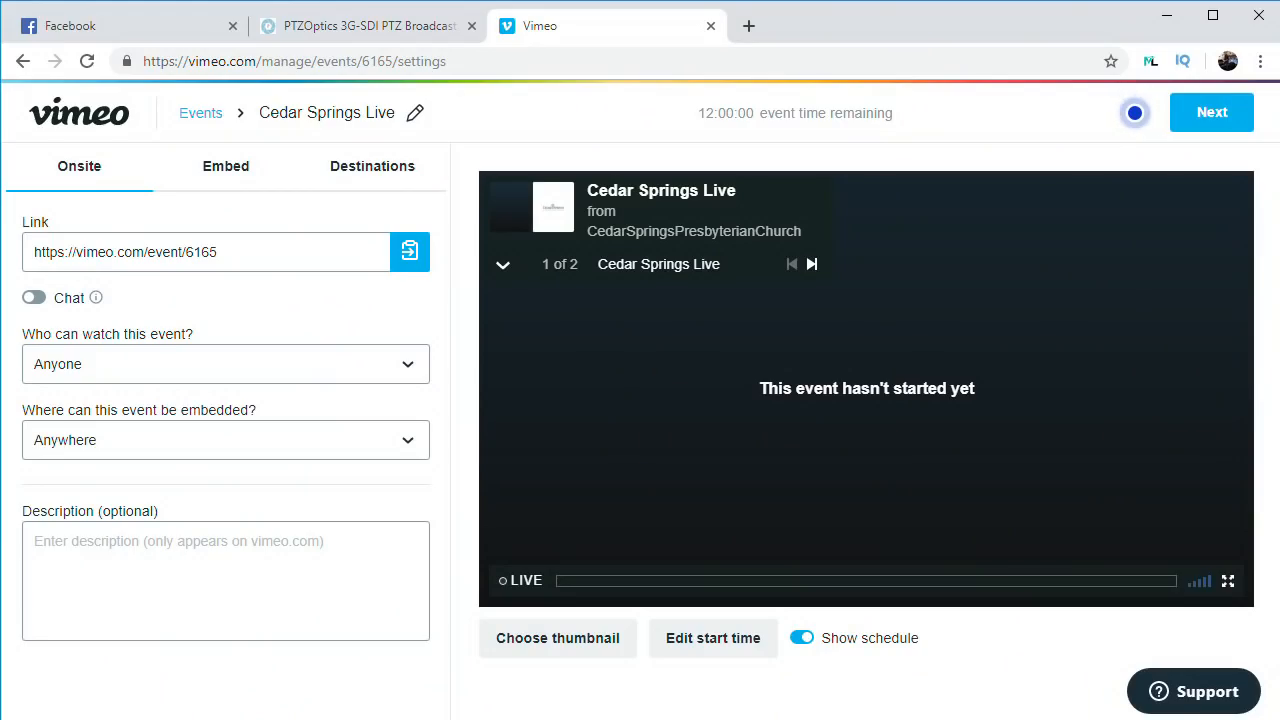
{"action": "mouse_move", "coordinate": [929, 370]}
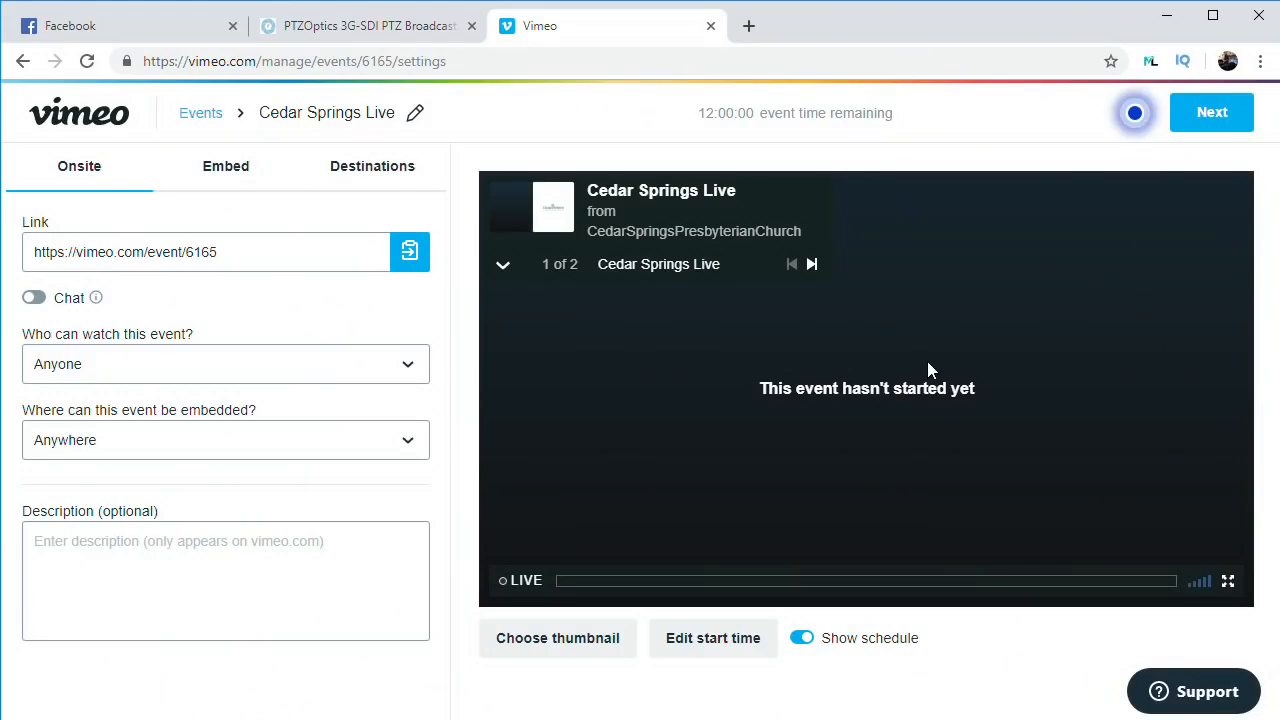
Step: Show the Cedar Springs Live event's Destinations tab with Facebook, YouTube and RTMP options
{"action": "left_click", "coordinate": [372, 166]}
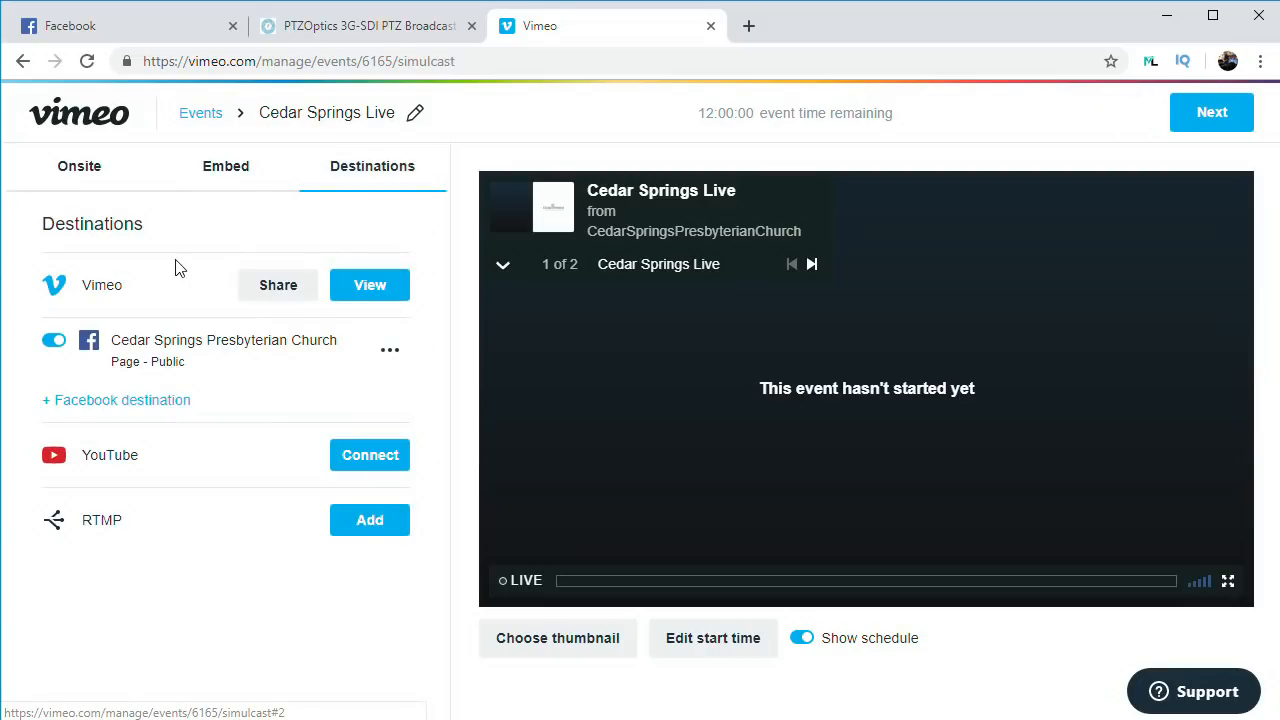
{"action": "mouse_move", "coordinate": [228, 532]}
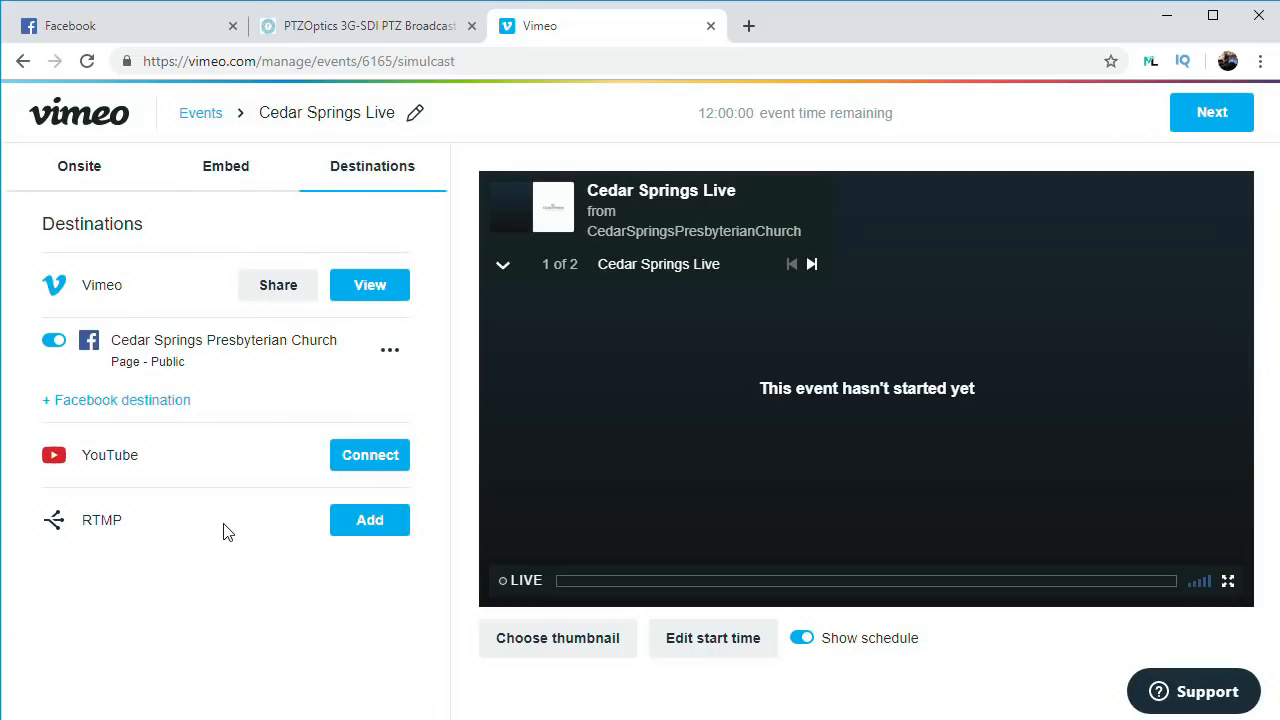
{"action": "mouse_move", "coordinate": [148, 614]}
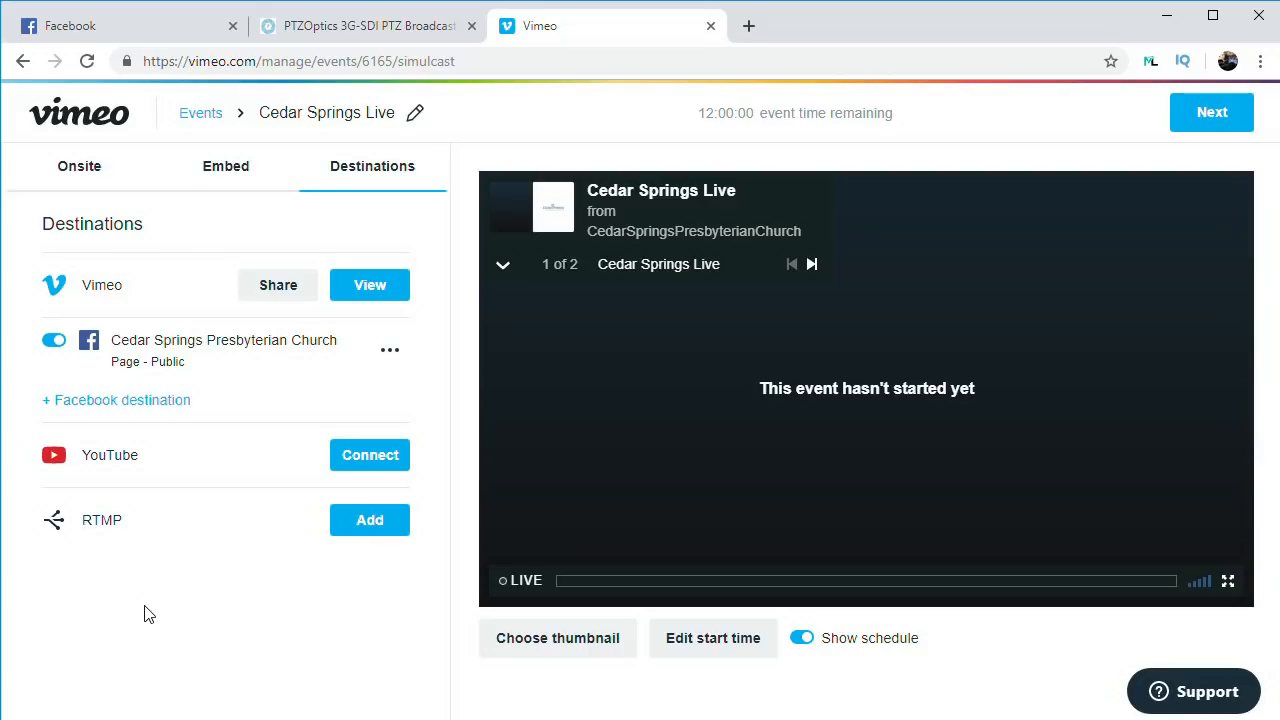
Step: Switch to the vMix website tab, then on to the next browser tab
{"action": "left_click", "coordinate": [360, 25]}
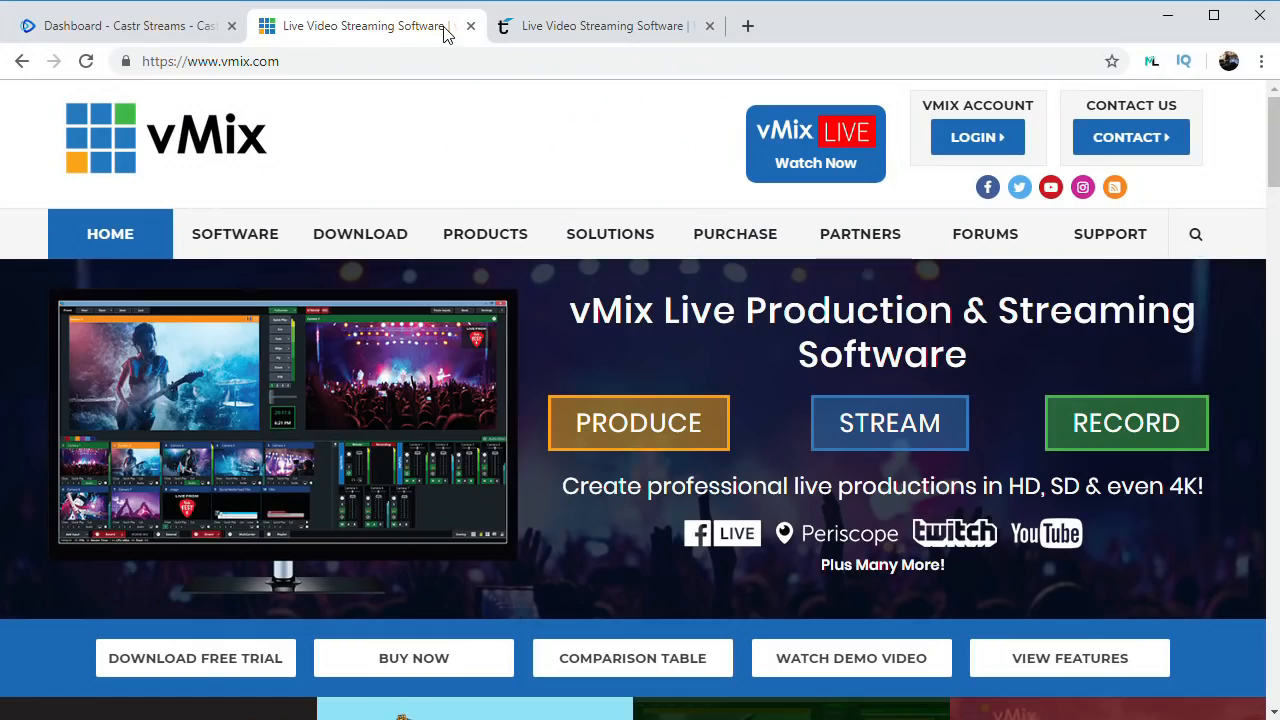
{"action": "left_click", "coordinate": [605, 25]}
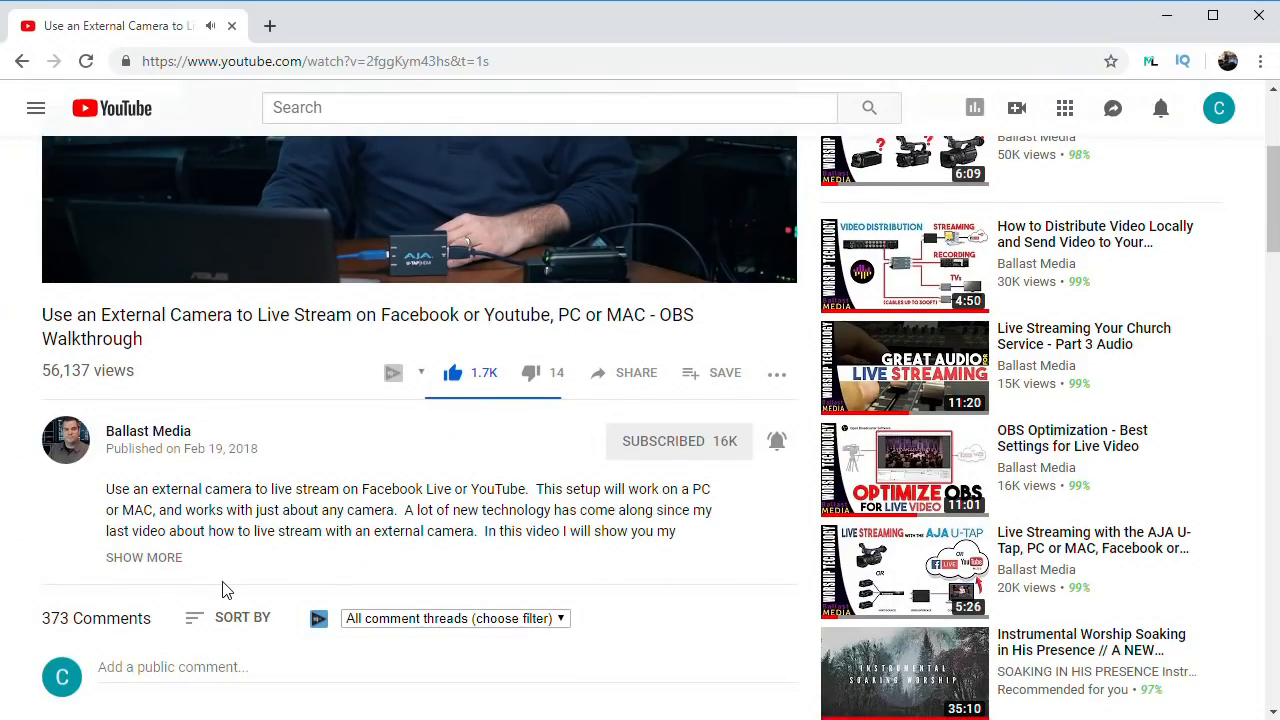
Step: Open the 'Use an External Camera to Live Stream on Facebook or Youtube' video description
{"action": "left_click", "coordinate": [144, 557]}
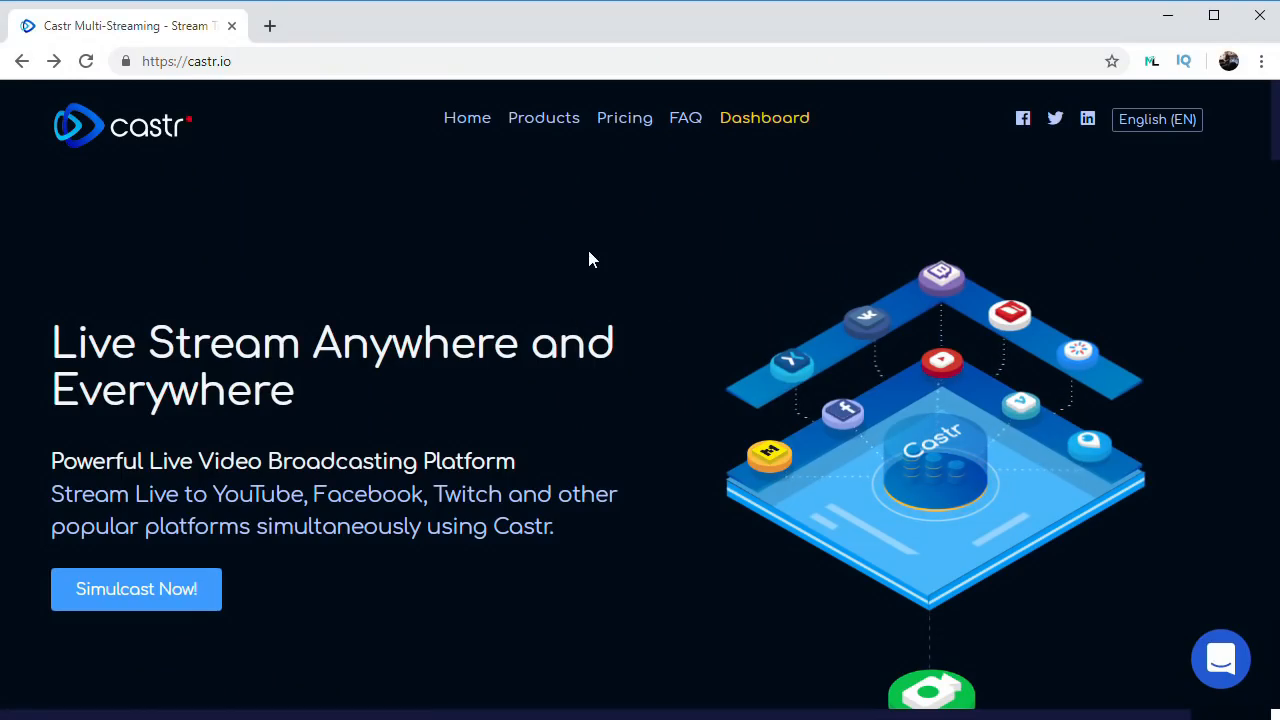
{"action": "left_click", "coordinate": [624, 117]}
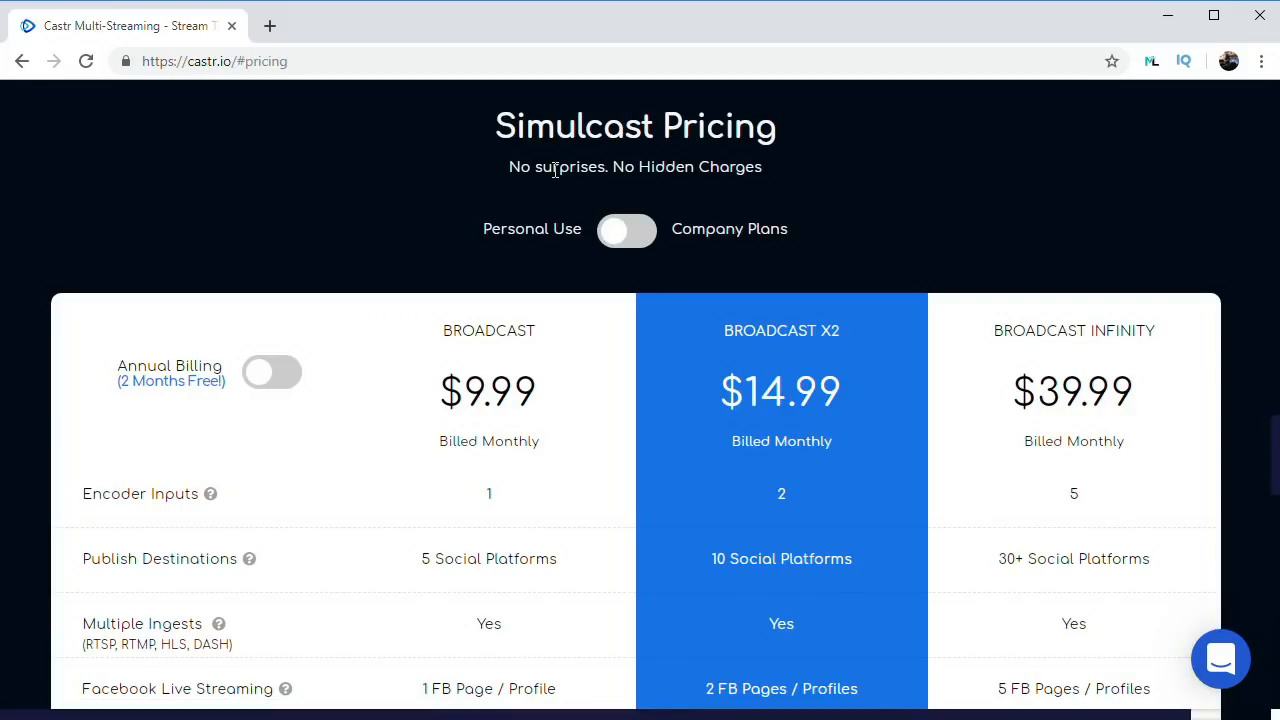
{"action": "left_click", "coordinate": [271, 371]}
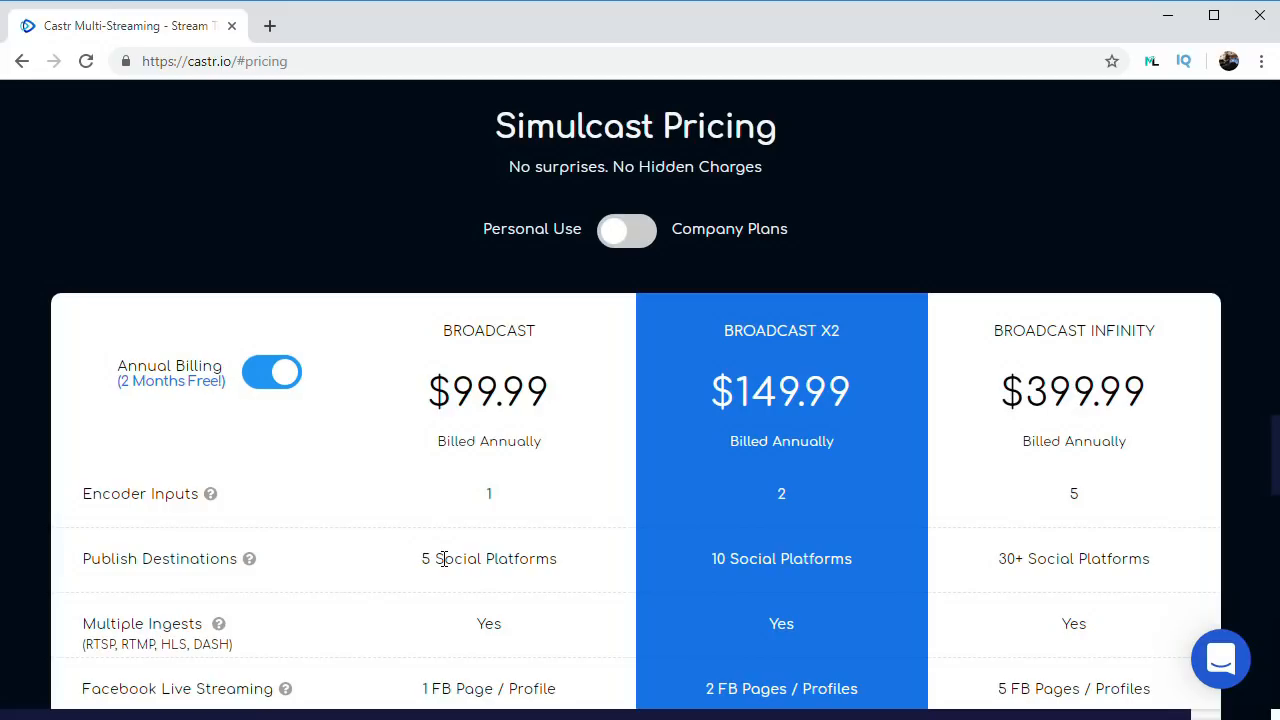
{"action": "double_click", "coordinate": [488, 558]}
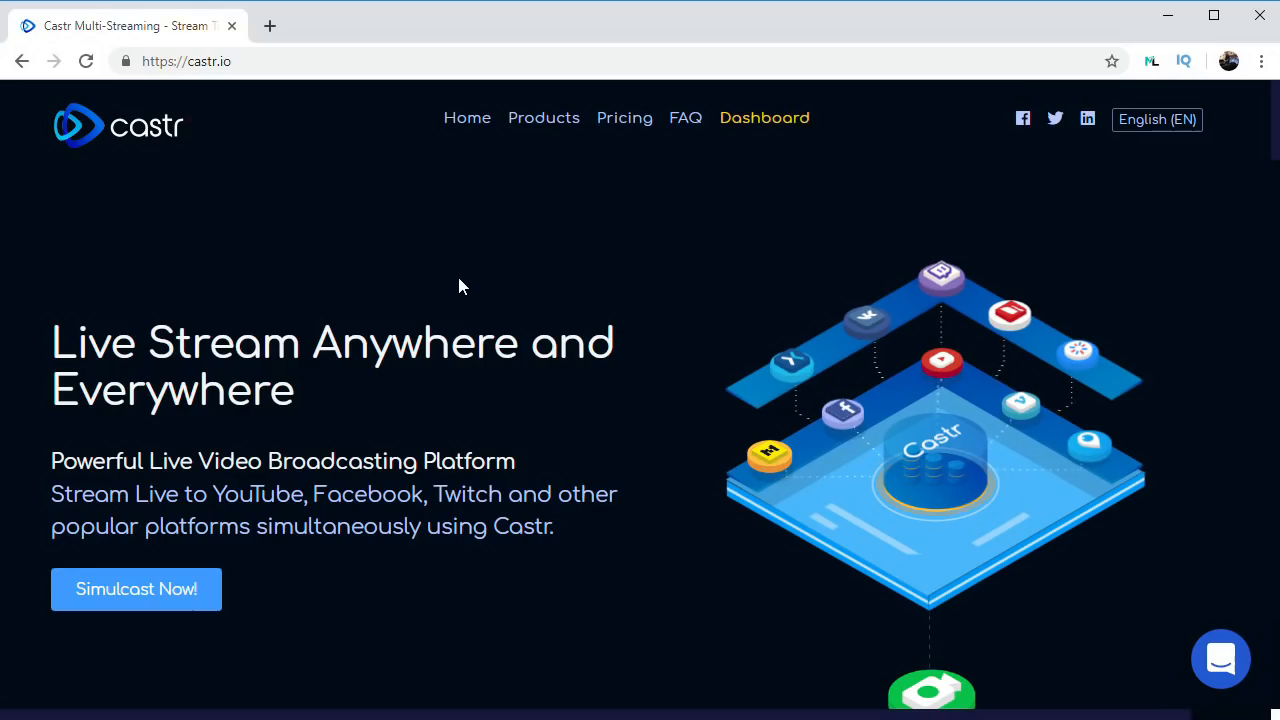
Step: Create and deploy the 'Ballast Media' simulcast in Chicago US, then copy its RTMP URL
{"action": "left_click", "coordinate": [764, 117]}
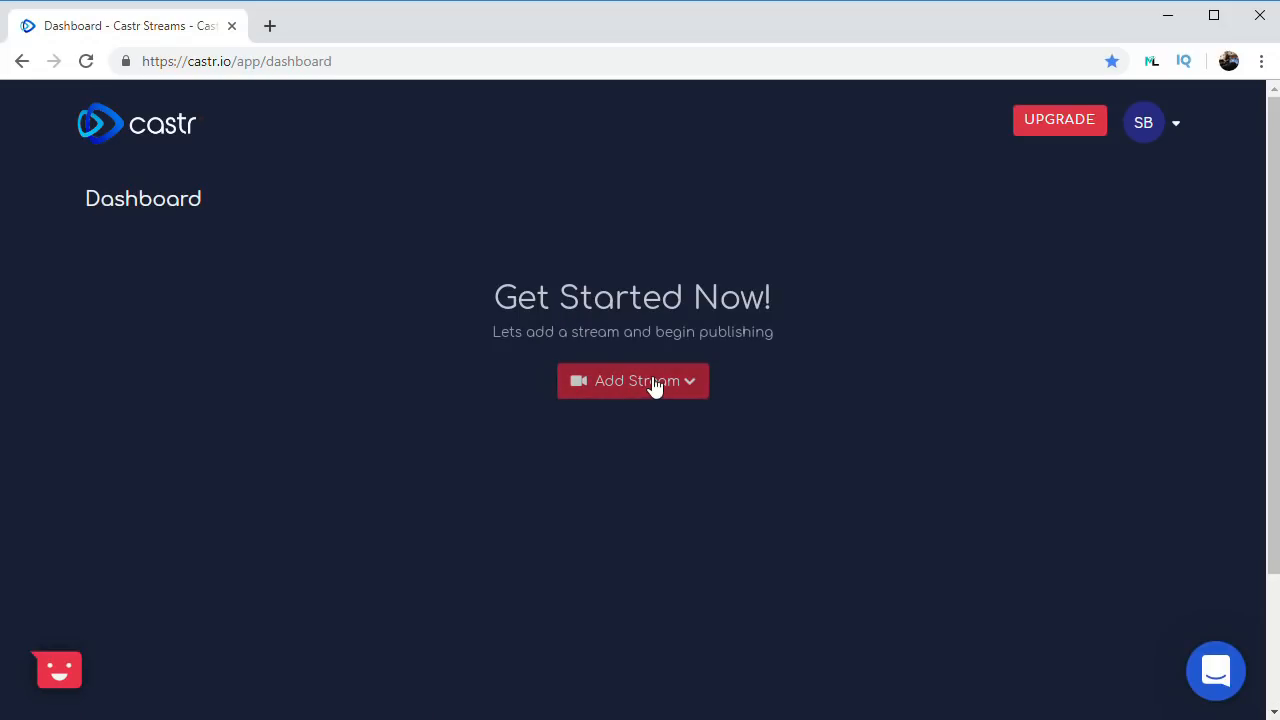
{"action": "left_click", "coordinate": [632, 381]}
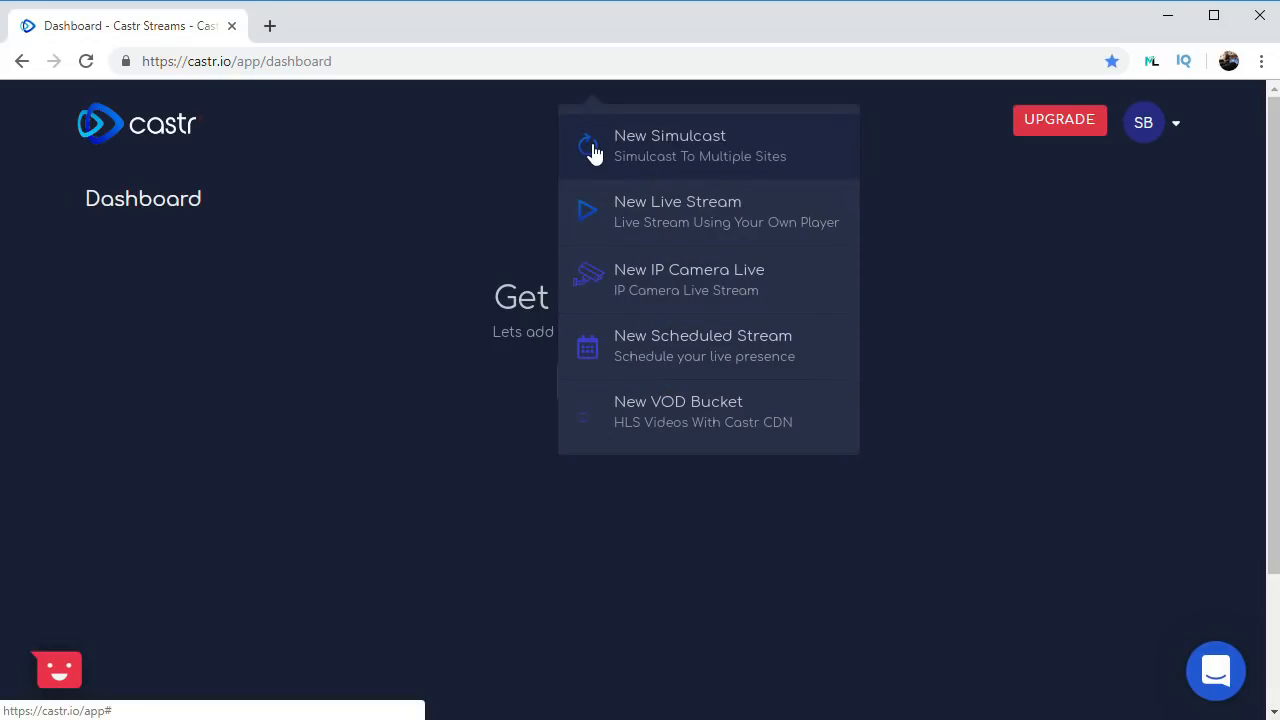
{"action": "left_click", "coordinate": [670, 145]}
{"action": "type", "text": "Ba"}
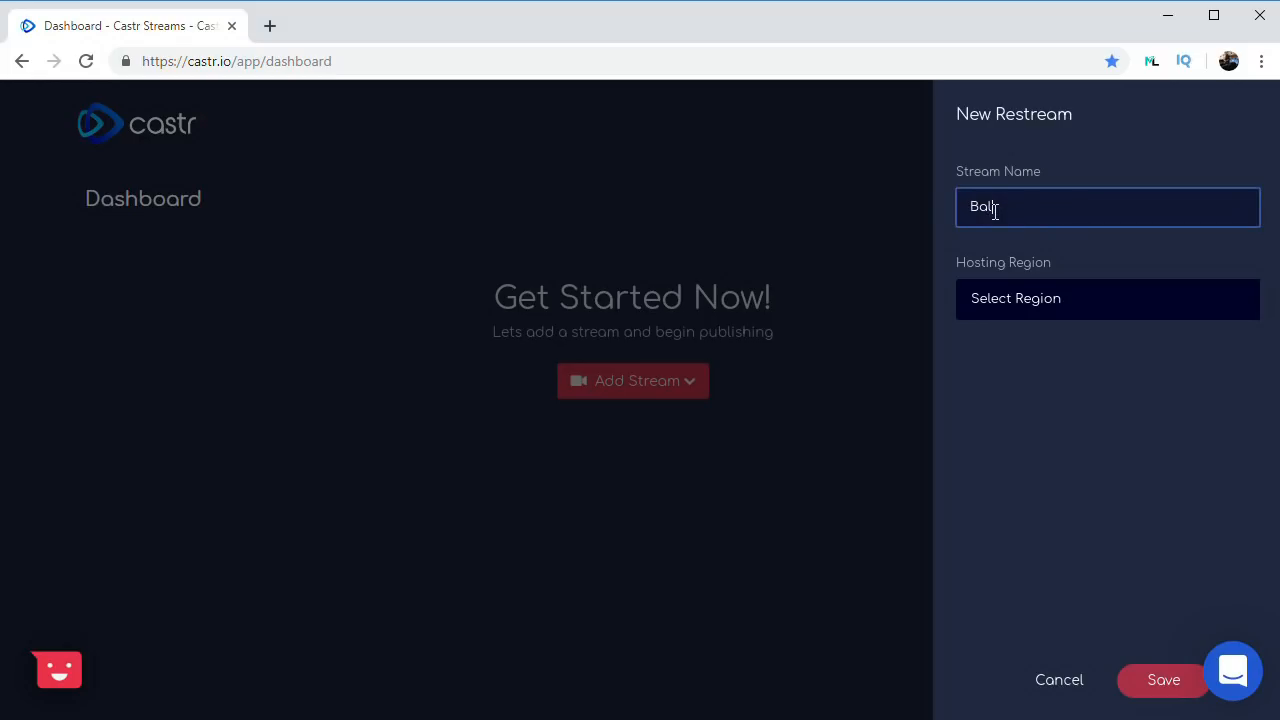
{"action": "type", "text": "last Media"}
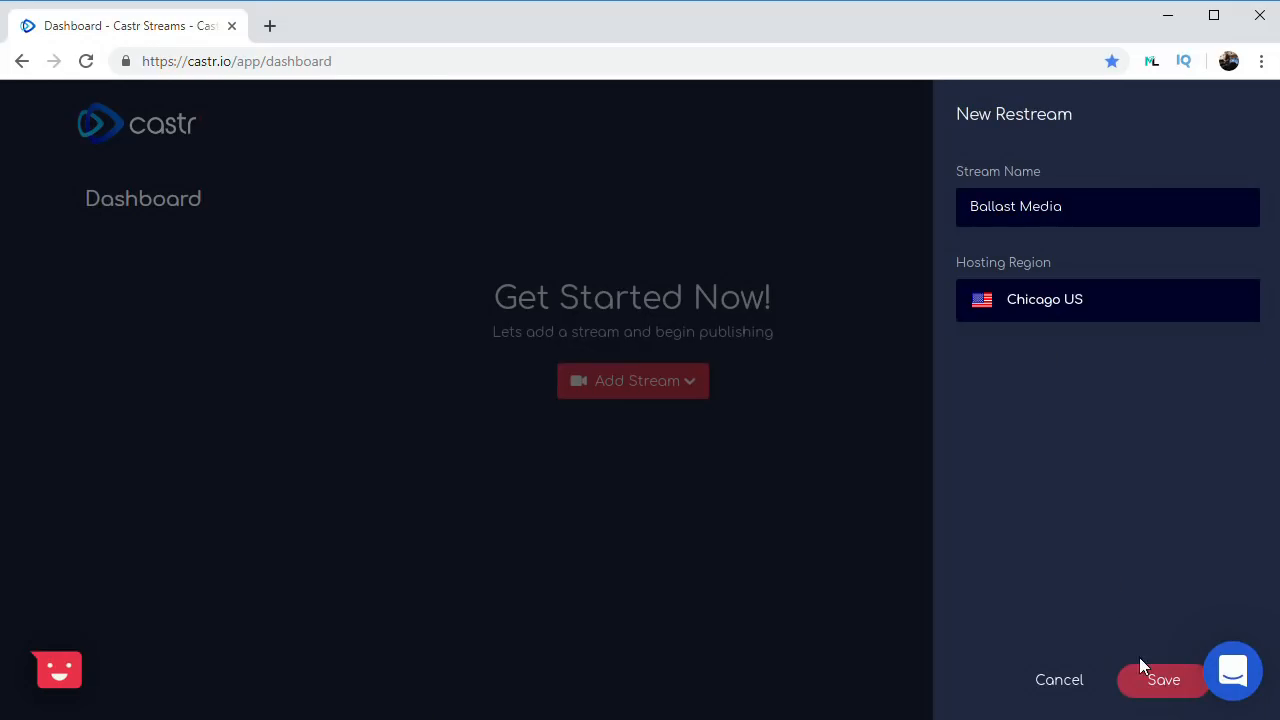
{"action": "left_click", "coordinate": [1163, 679]}
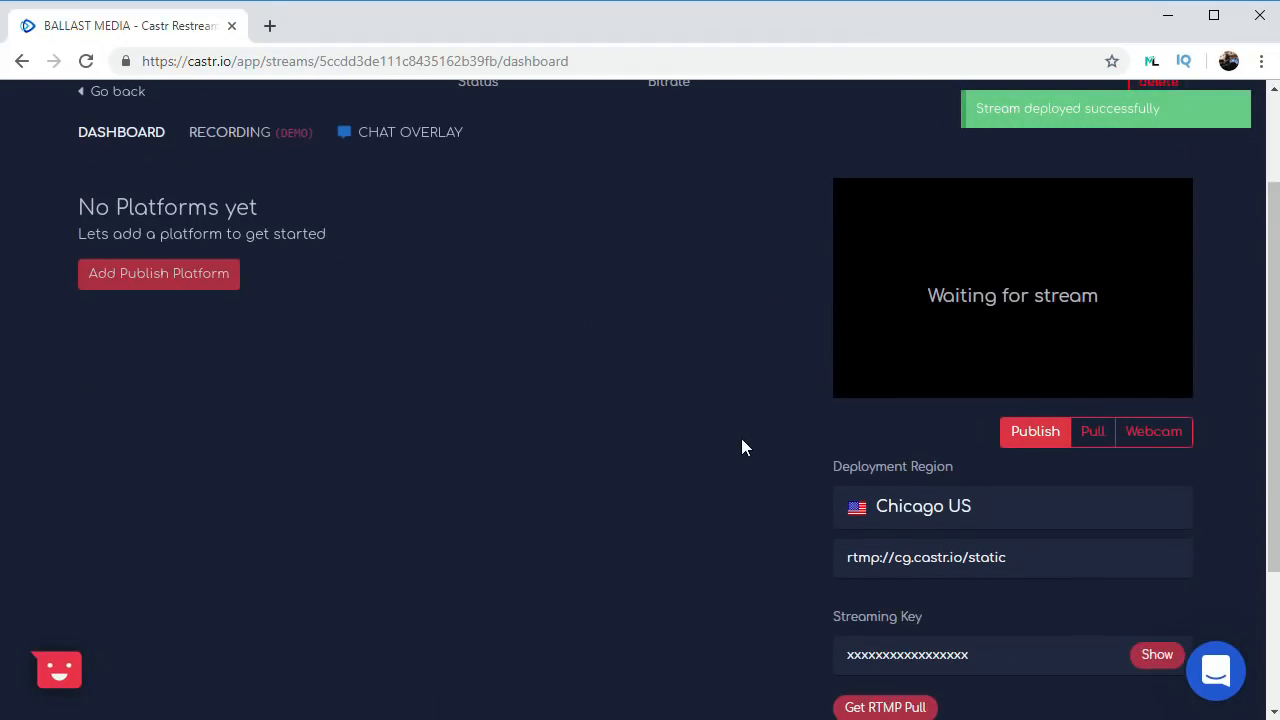
{"action": "scroll", "scroll_direction": "down", "scroll_amount": 3}
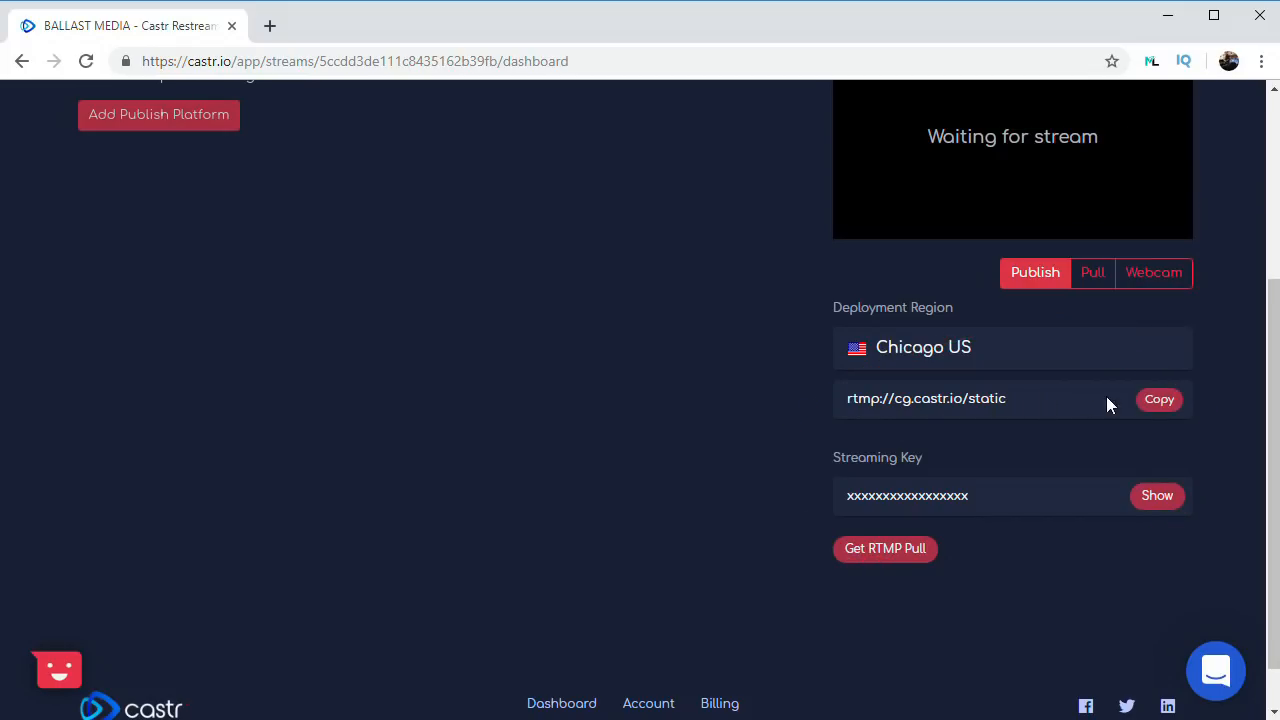
{"action": "left_click", "coordinate": [1159, 399]}
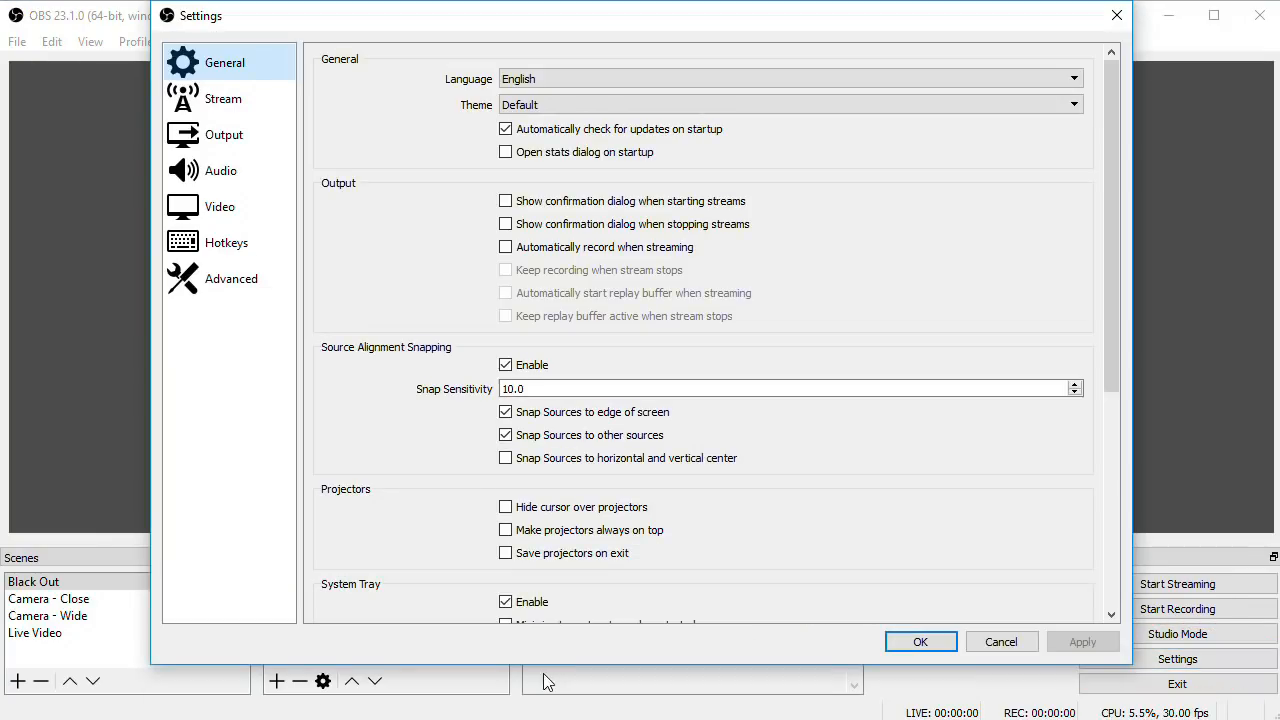
Step: Set OBS to a Custom service with server rtmp://cg.castr.io/static and save
{"action": "left_click", "coordinate": [223, 98]}
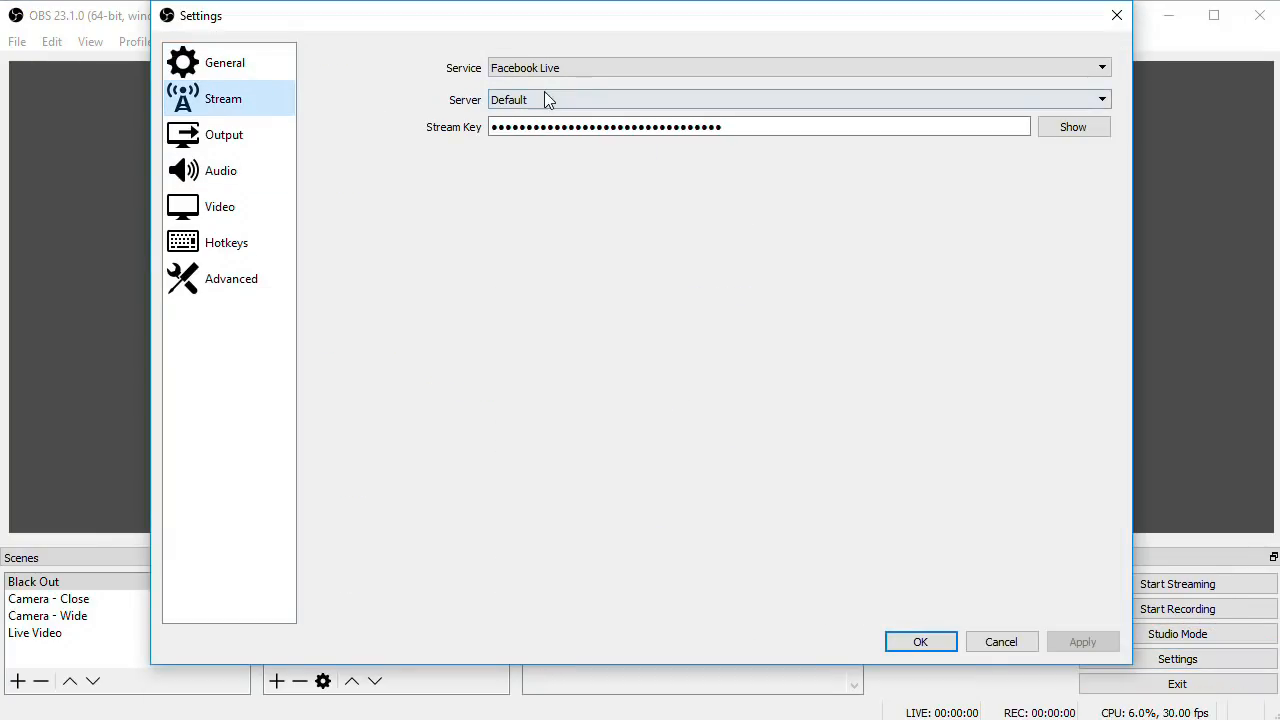
{"action": "left_click", "coordinate": [1102, 67]}
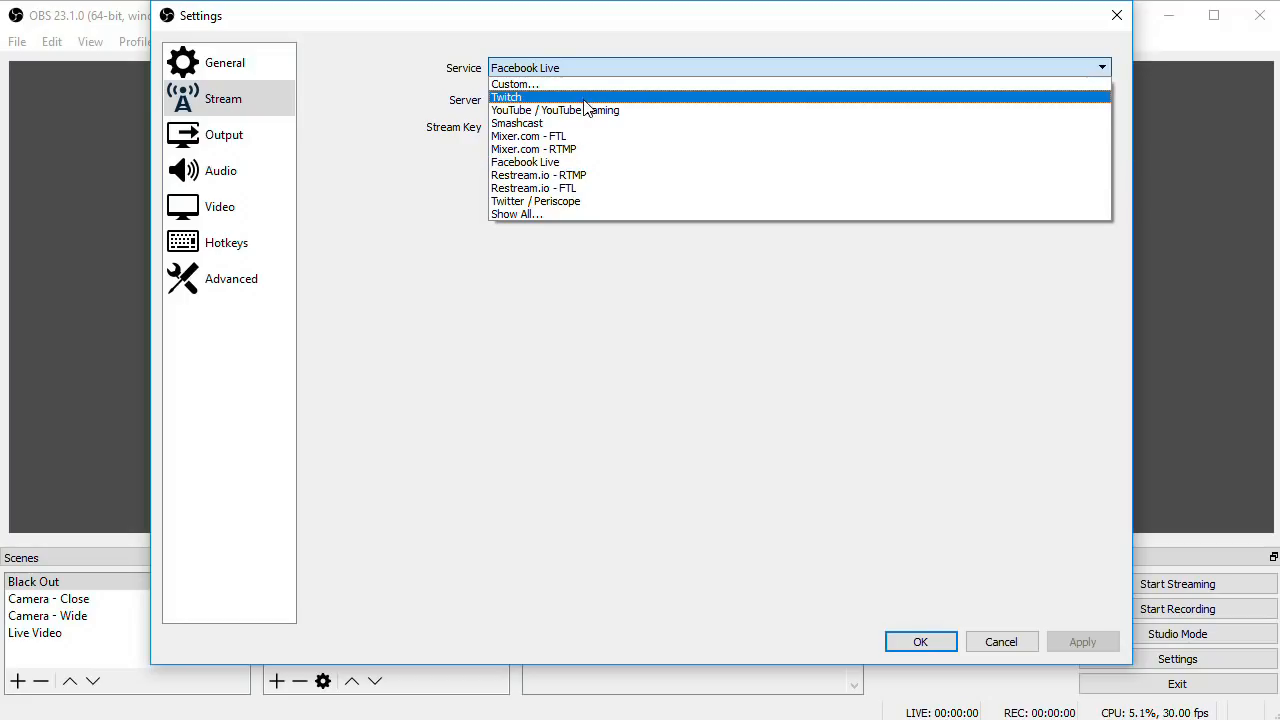
{"action": "left_click", "coordinate": [515, 83]}
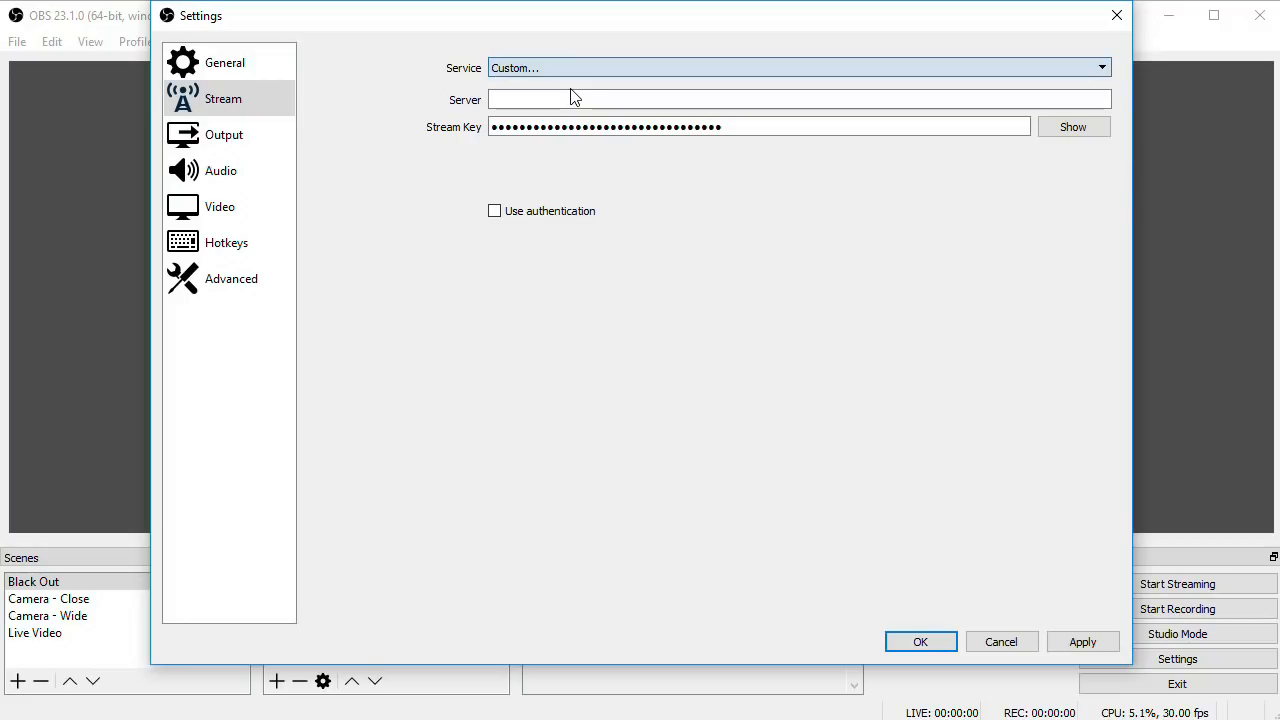
{"action": "type", "text": "rtmp://cg.castr.io/static"}
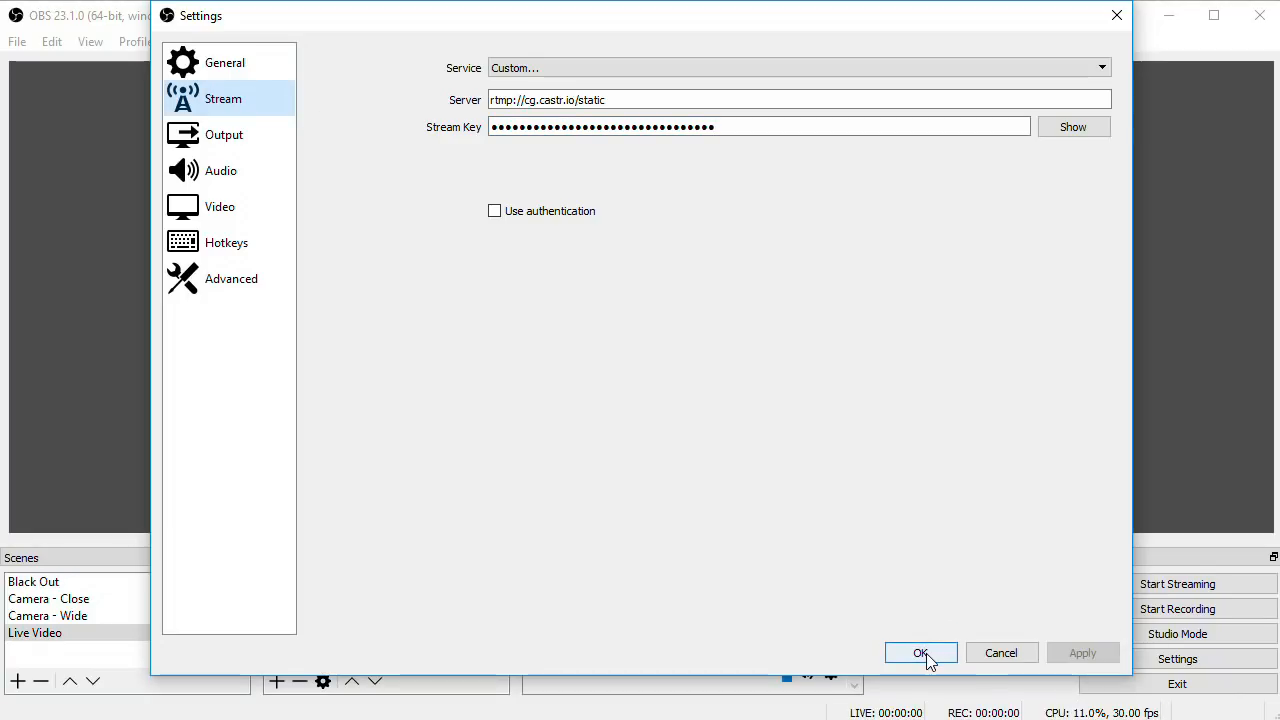
{"action": "left_click", "coordinate": [920, 653]}
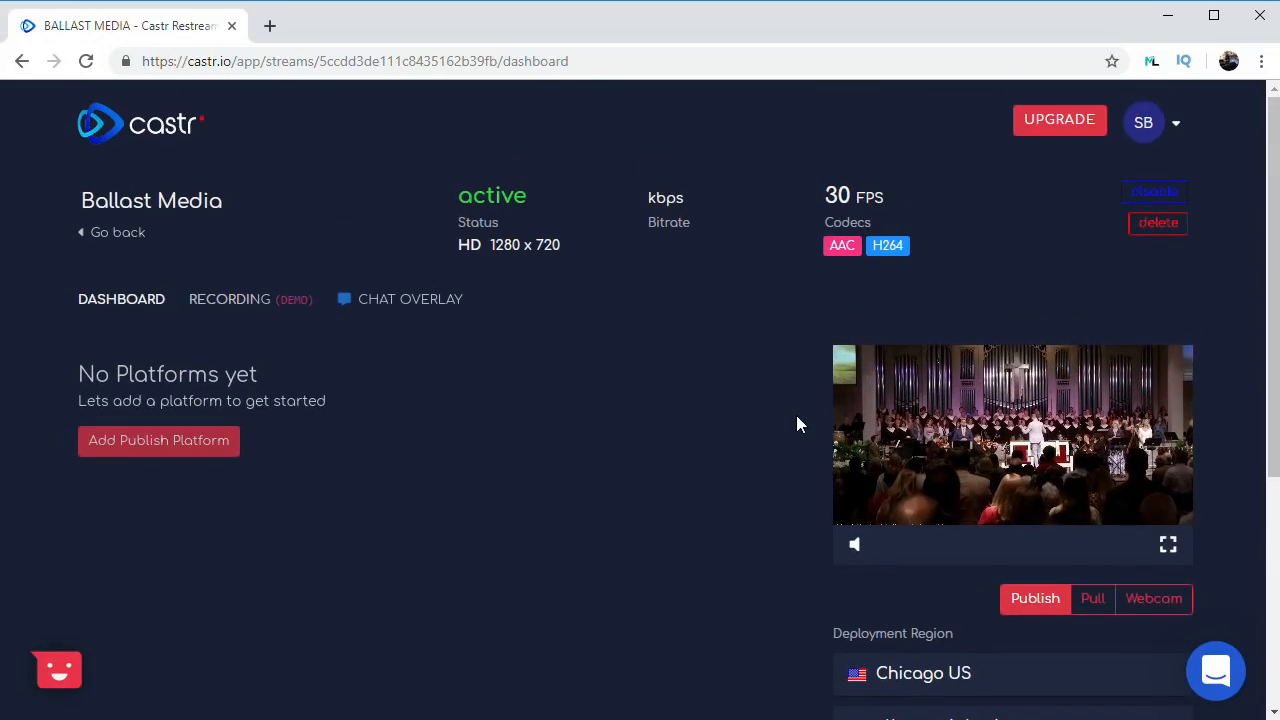
Step: Check that the Castr Ballast Media stream is active at 1280x720, 30 FPS
{"action": "left_click", "coordinate": [350, 26]}
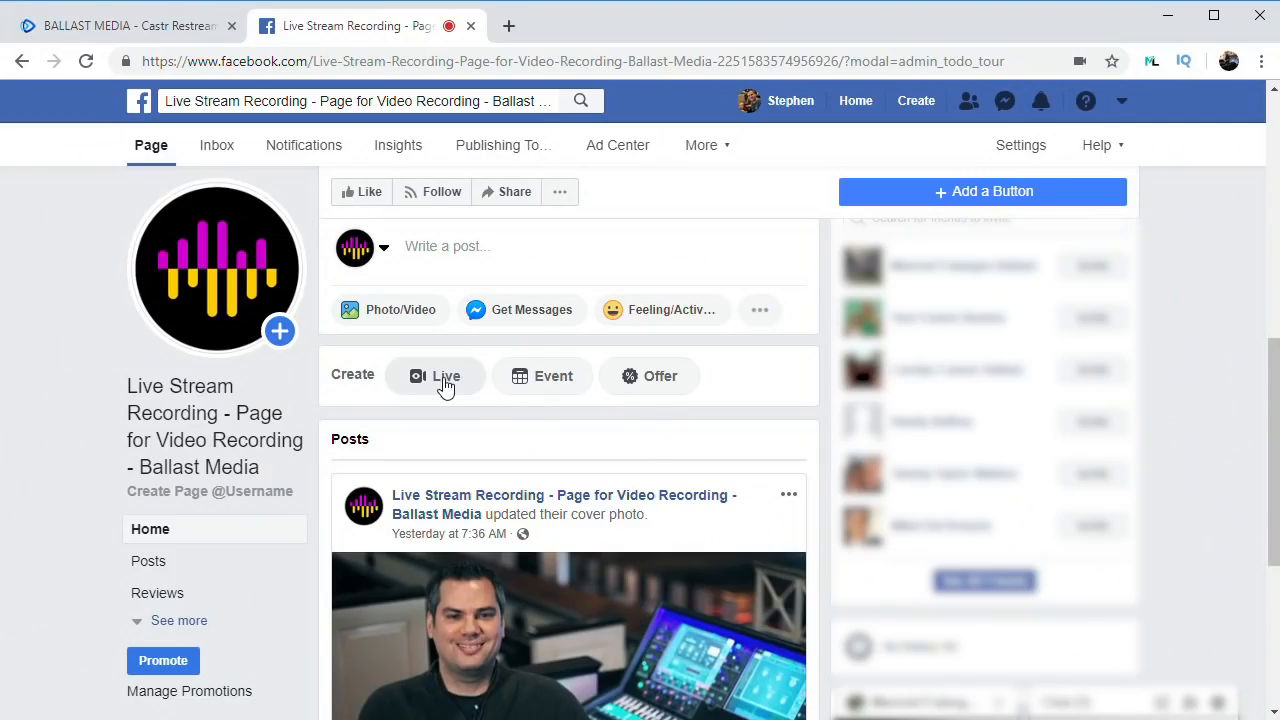
Step: Start a Facebook live video from streaming software and add a Facebook Live platform in Castr
{"action": "left_click", "coordinate": [446, 375]}
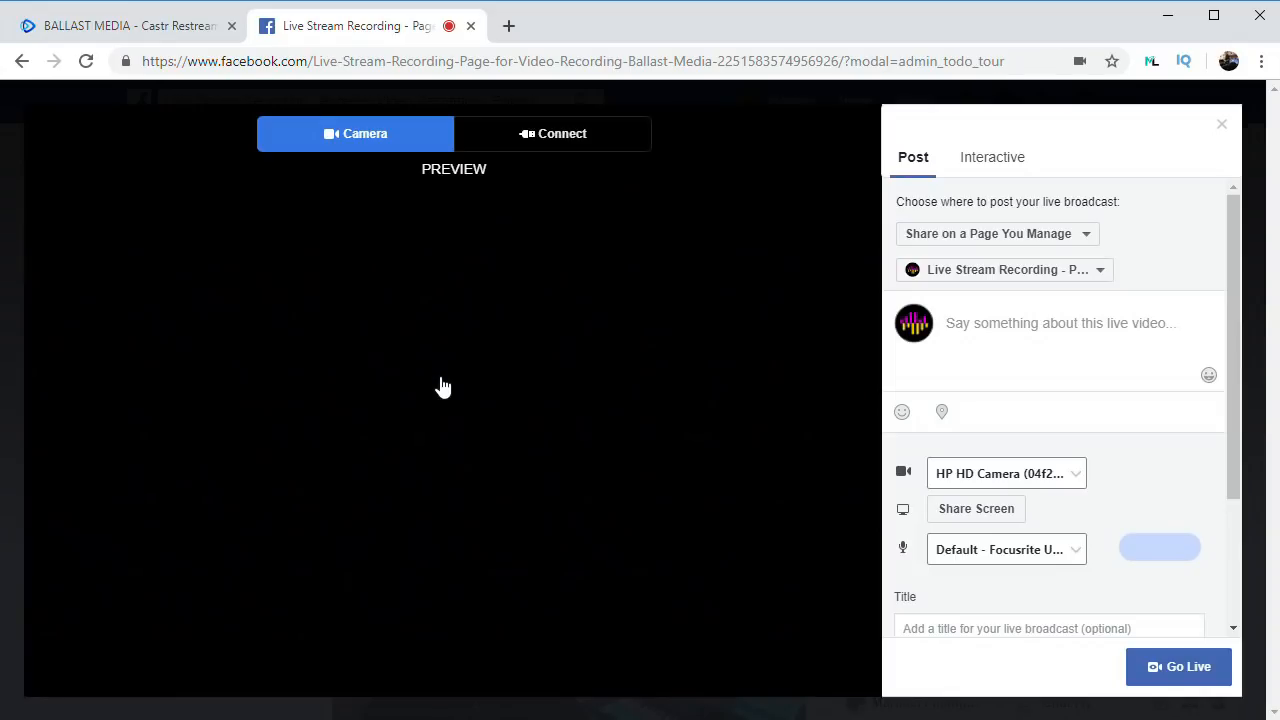
{"action": "mouse_move", "coordinate": [573, 142]}
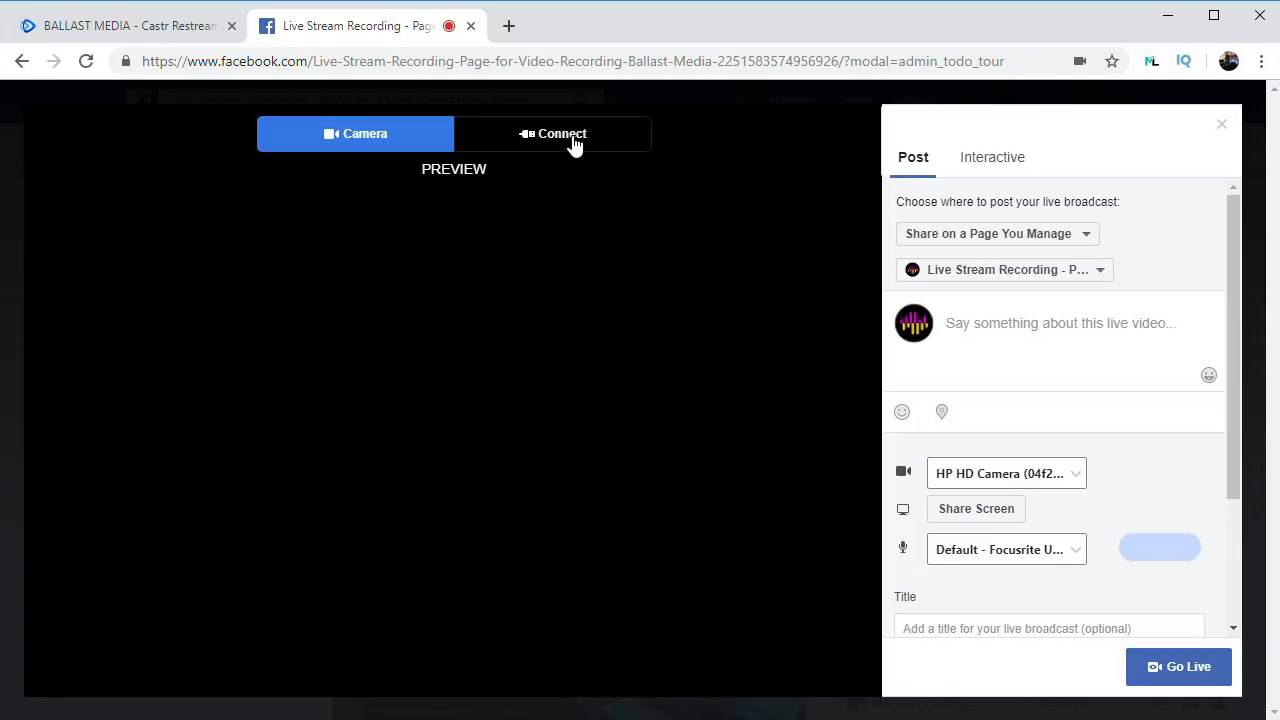
{"action": "left_click", "coordinate": [552, 133]}
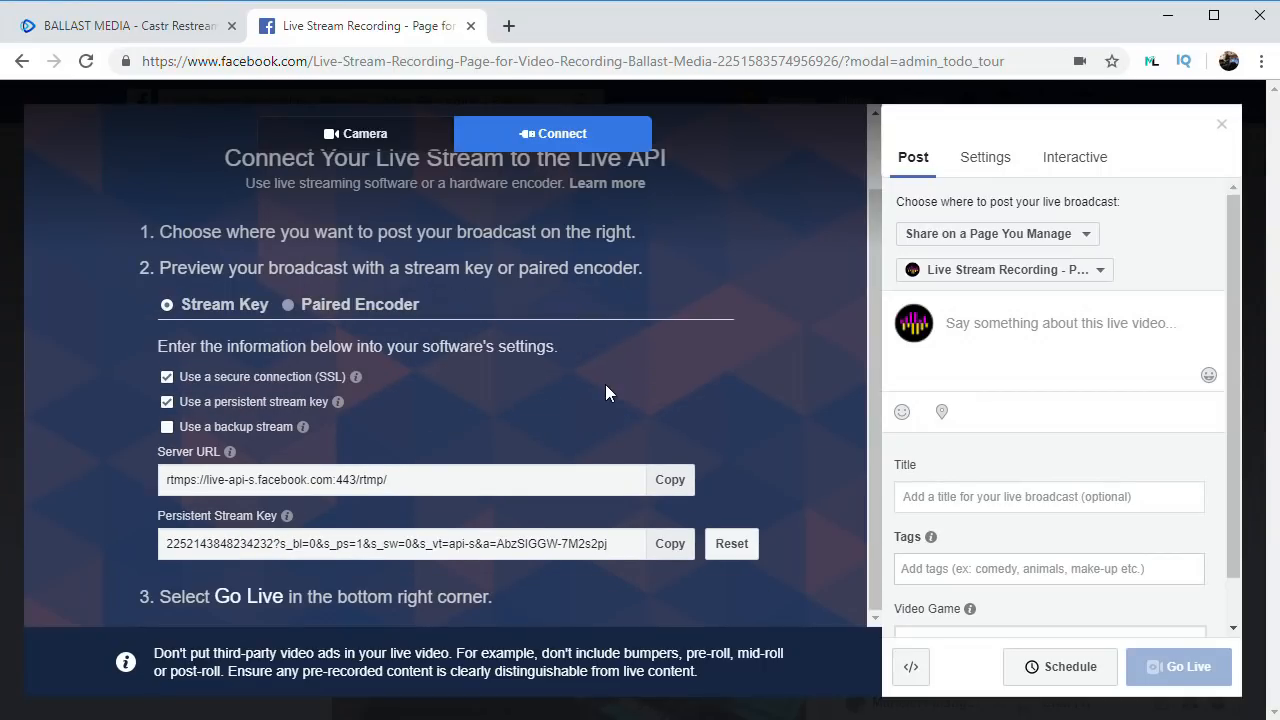
{"action": "mouse_move", "coordinate": [670, 480]}
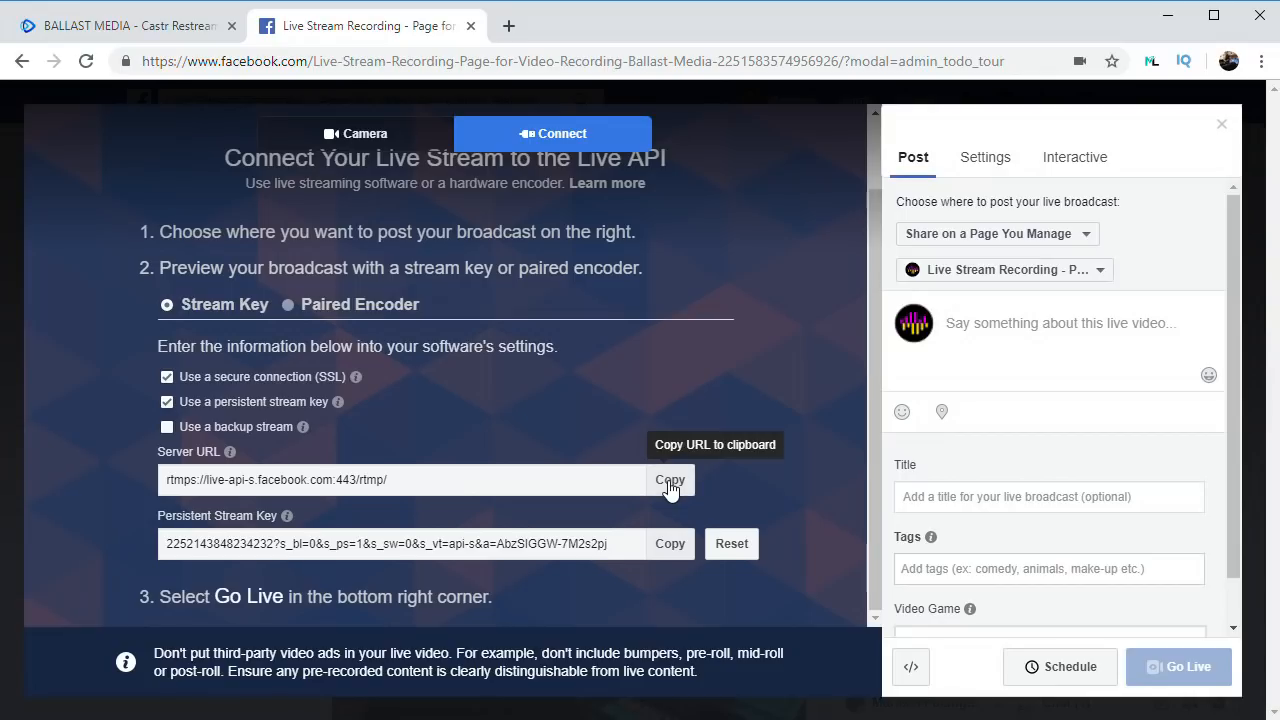
{"action": "left_click", "coordinate": [120, 25]}
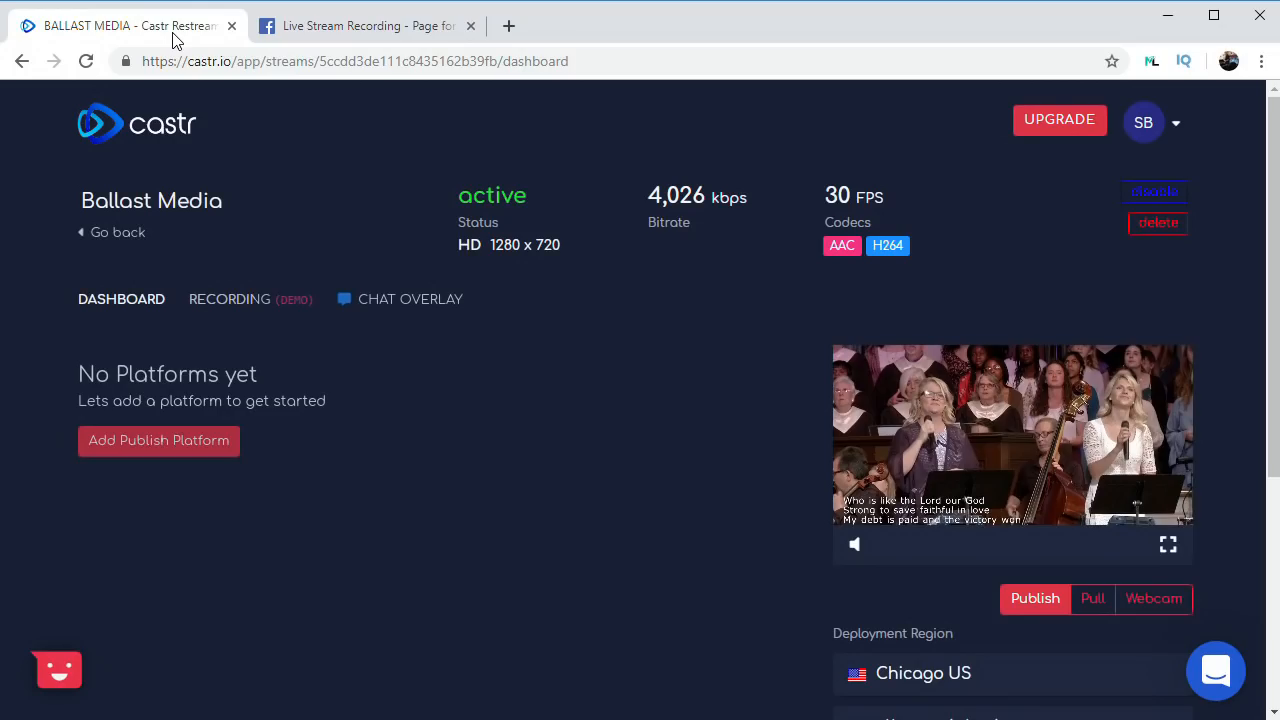
{"action": "left_click", "coordinate": [158, 440]}
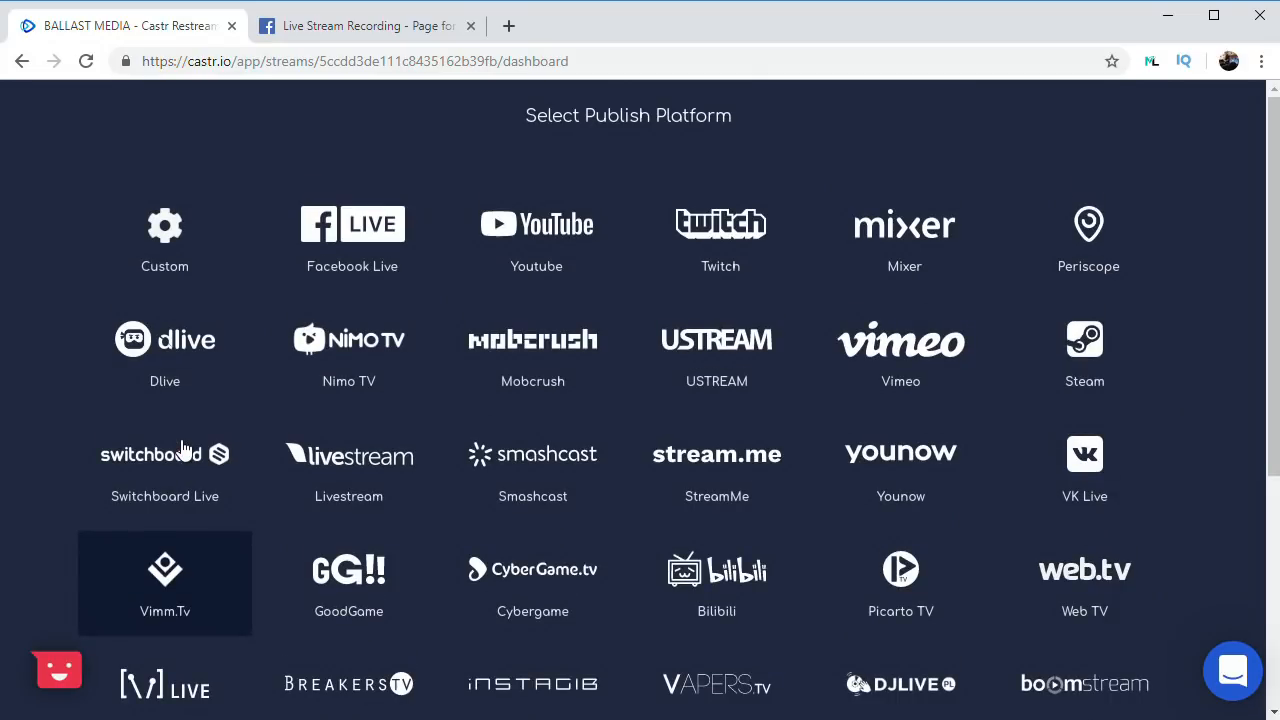
{"action": "left_click", "coordinate": [352, 223]}
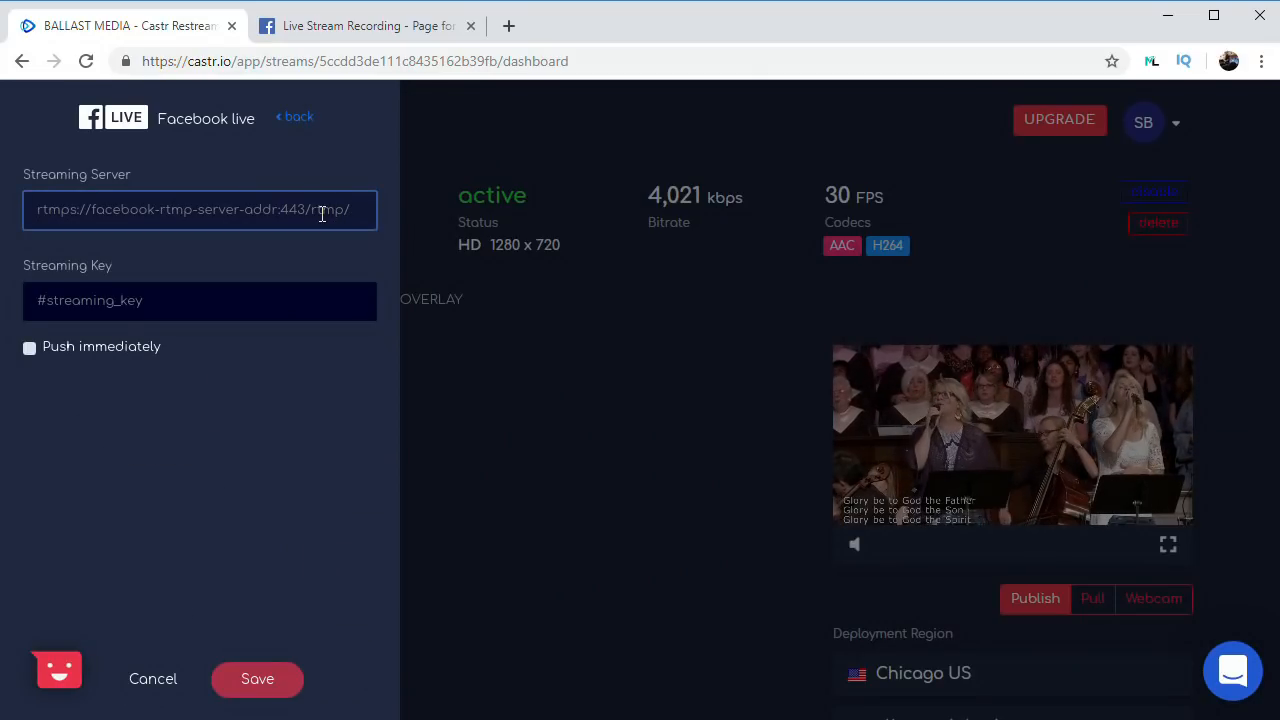
{"action": "left_click", "coordinate": [360, 25]}
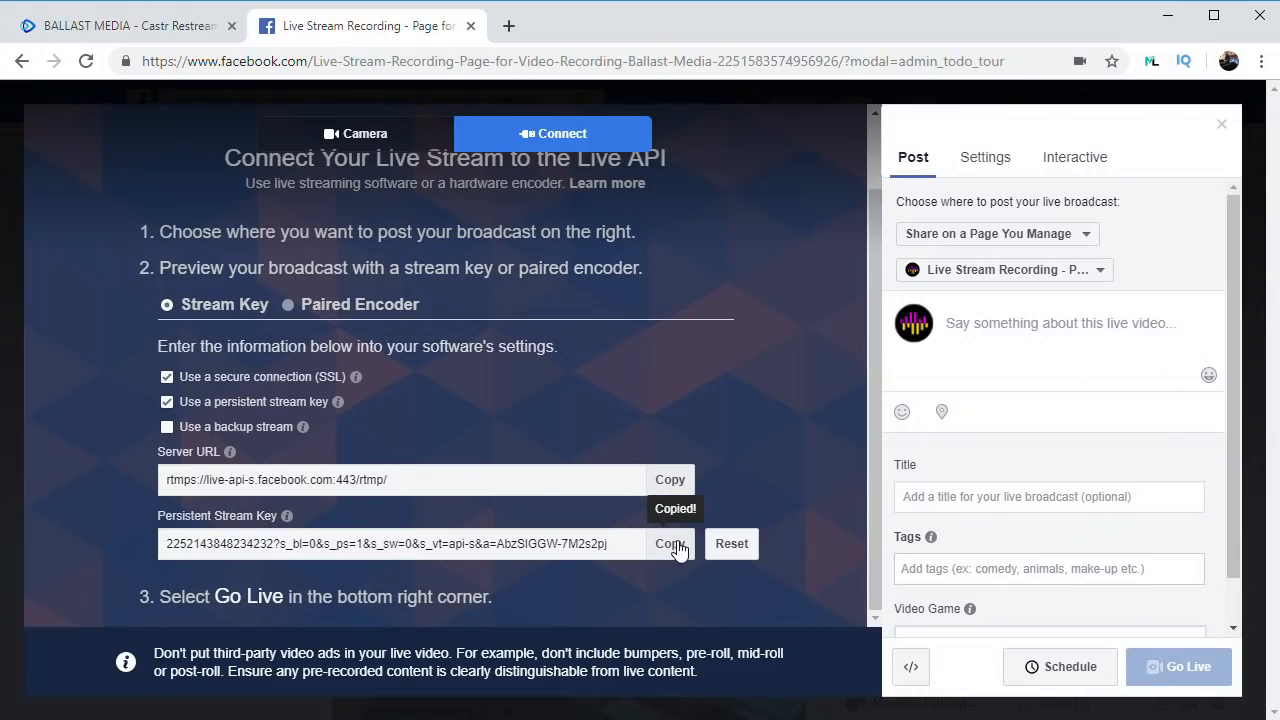
{"action": "left_click", "coordinate": [120, 25]}
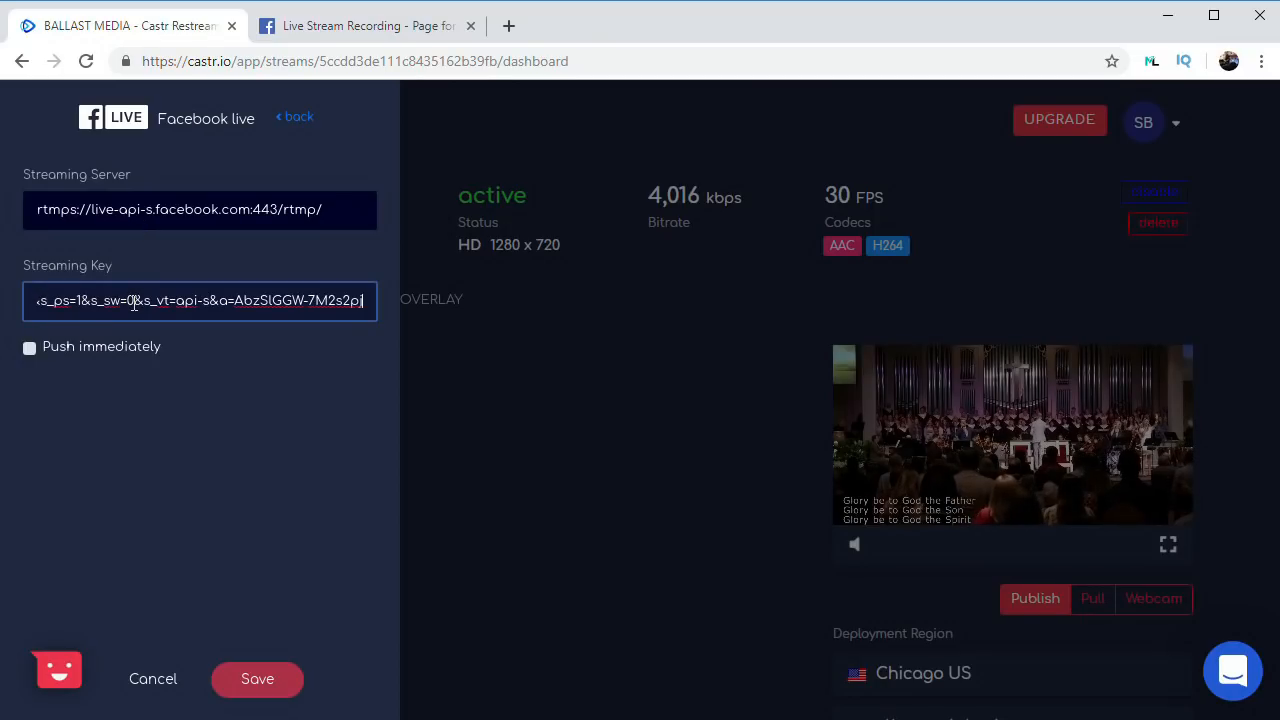
{"action": "left_click", "coordinate": [29, 347]}
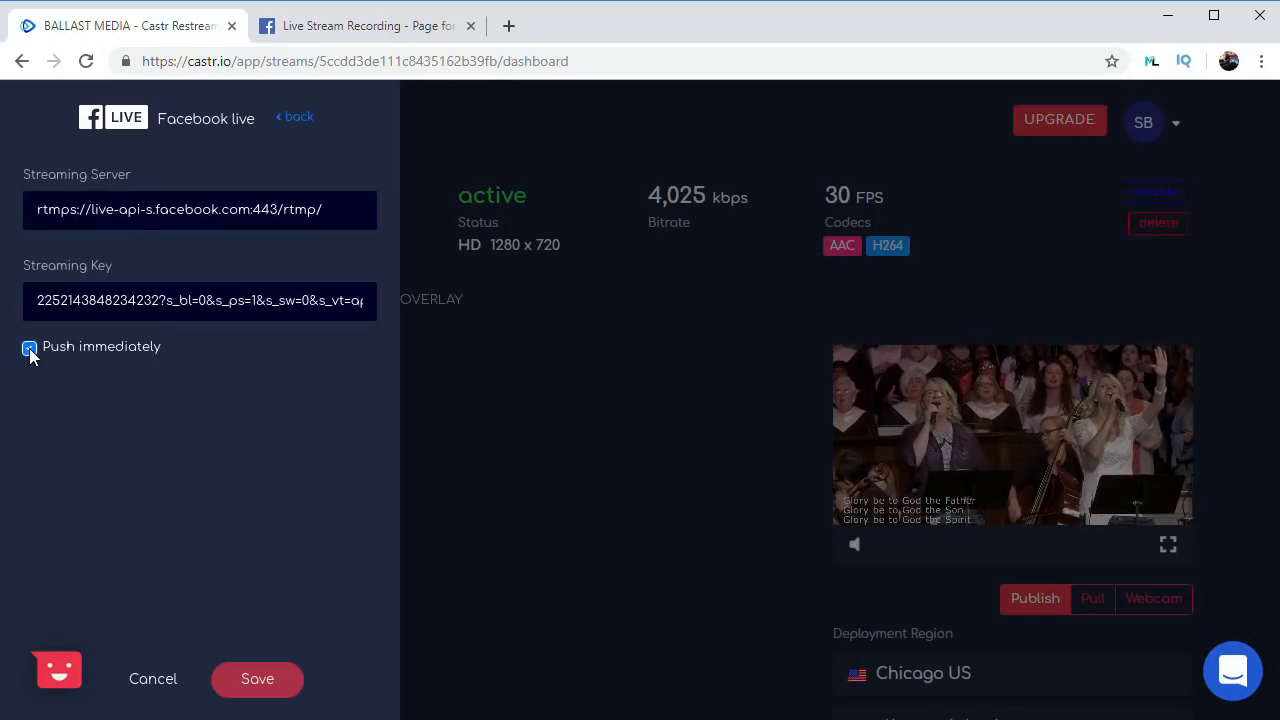
{"action": "left_click", "coordinate": [29, 347]}
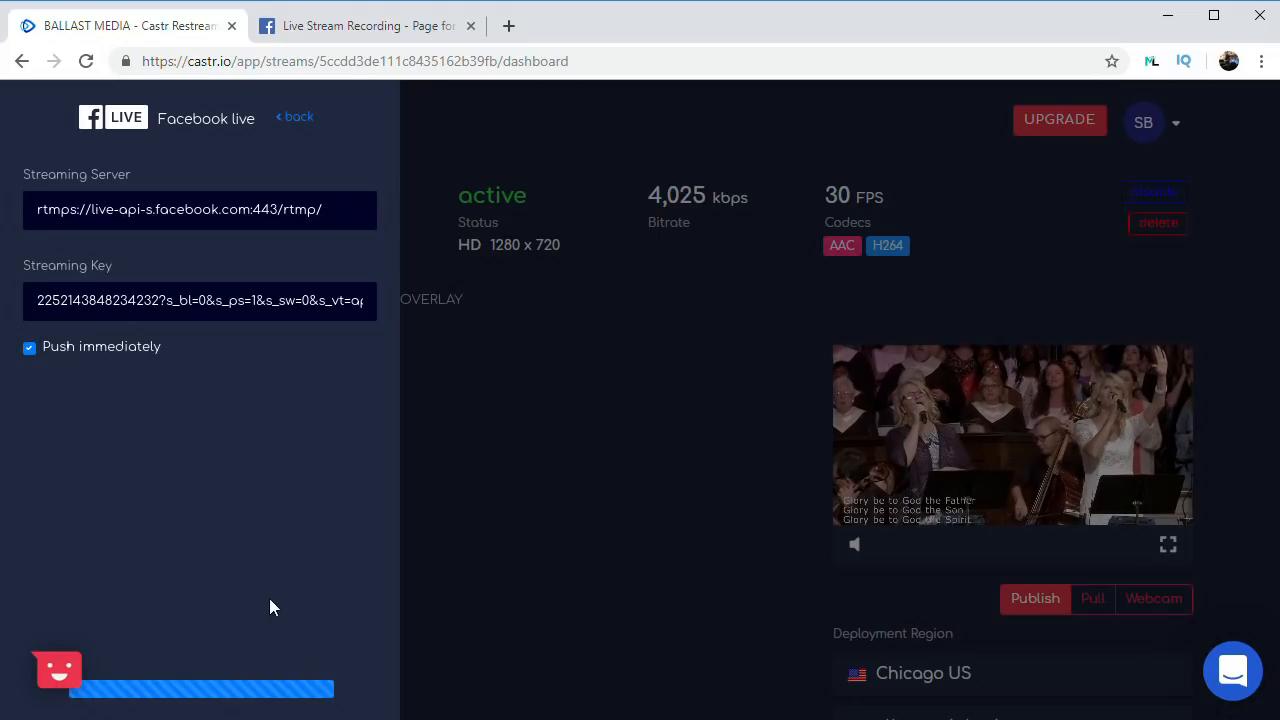
Step: Return to Facebook's live setup to see the incoming 1280x720, 30 fps preview
{"action": "left_click", "coordinate": [298, 117]}
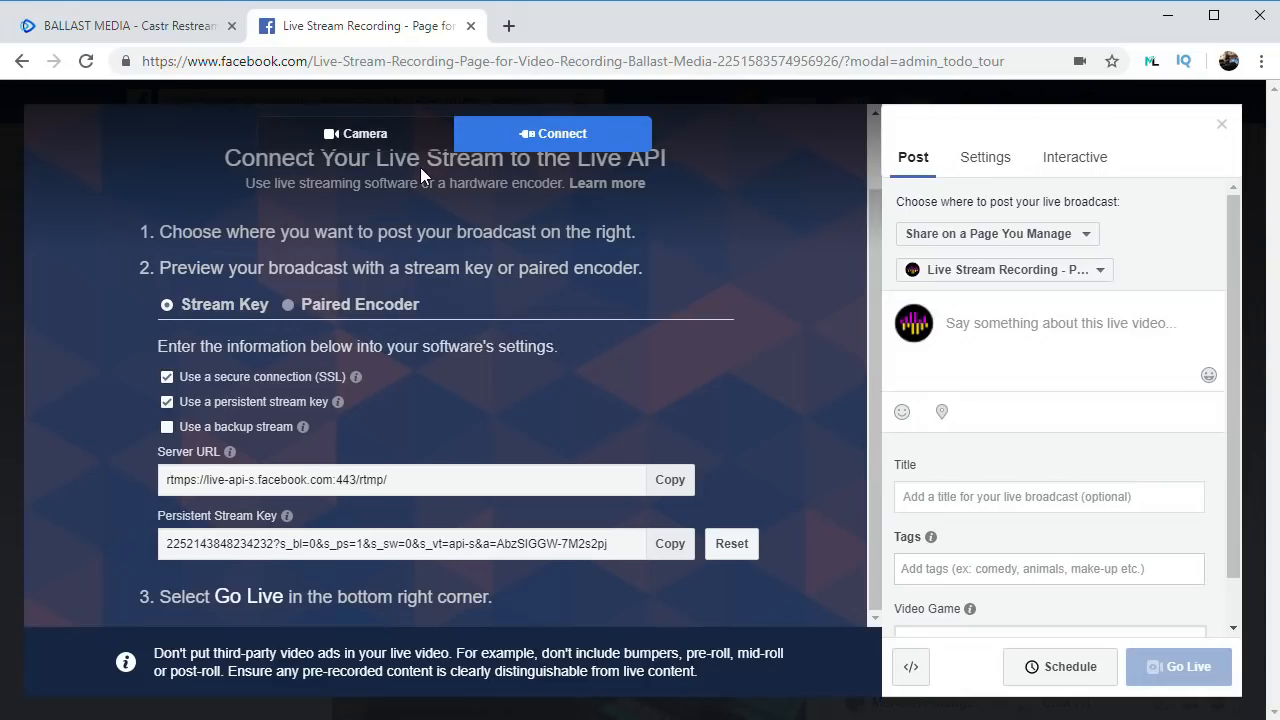
{"action": "left_click", "coordinate": [552, 133]}
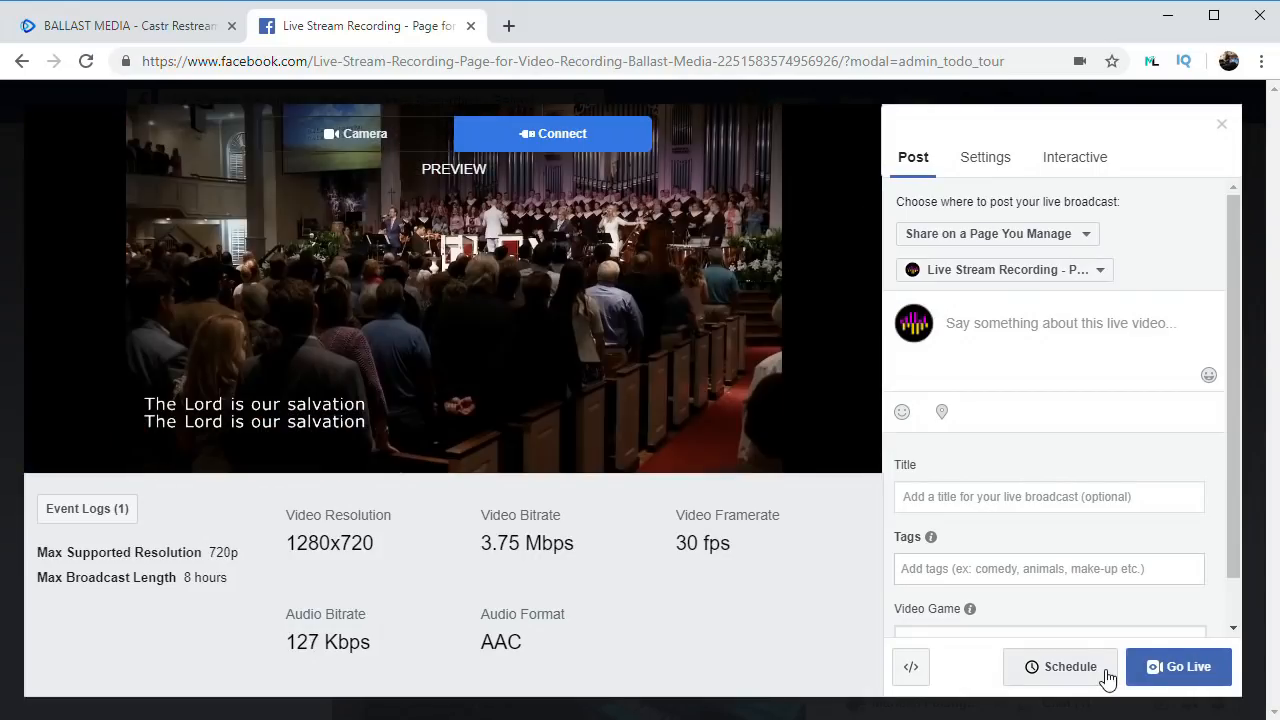
{"action": "left_click", "coordinate": [1178, 666]}
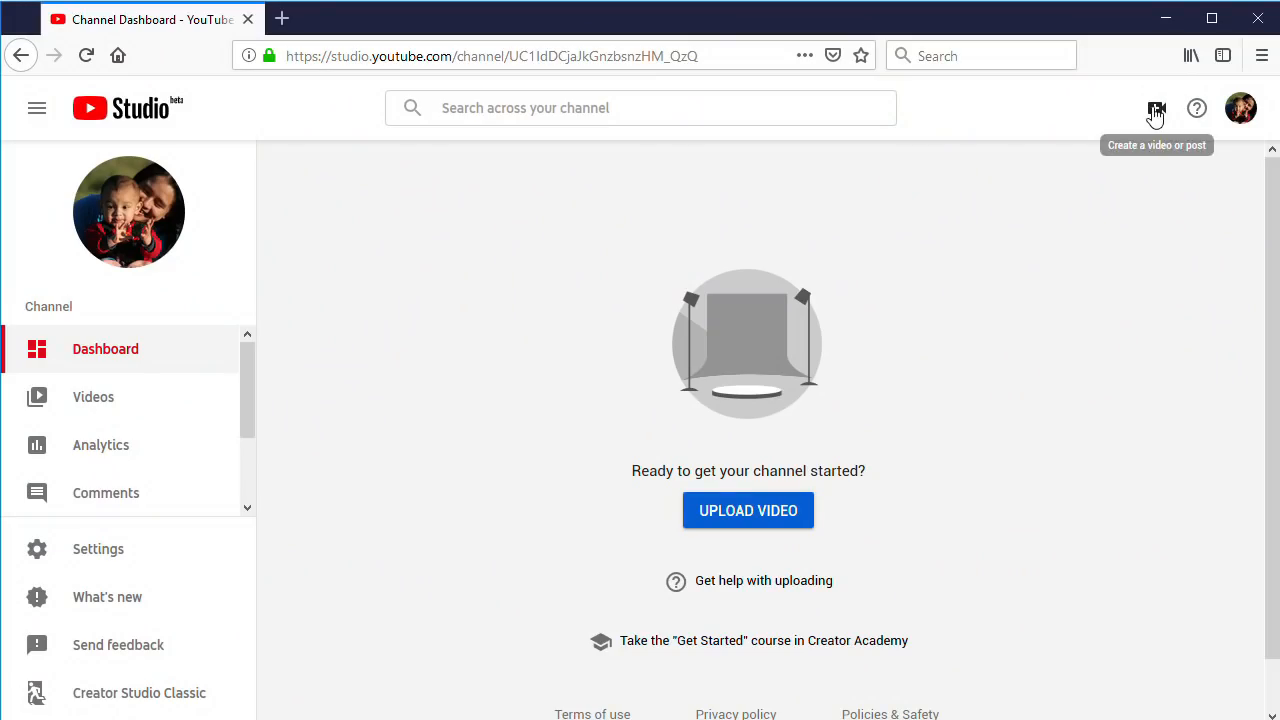
Step: Create a new YouTube live stream titled 'Ballast Media' from Go Live
{"action": "left_click", "coordinate": [1157, 108]}
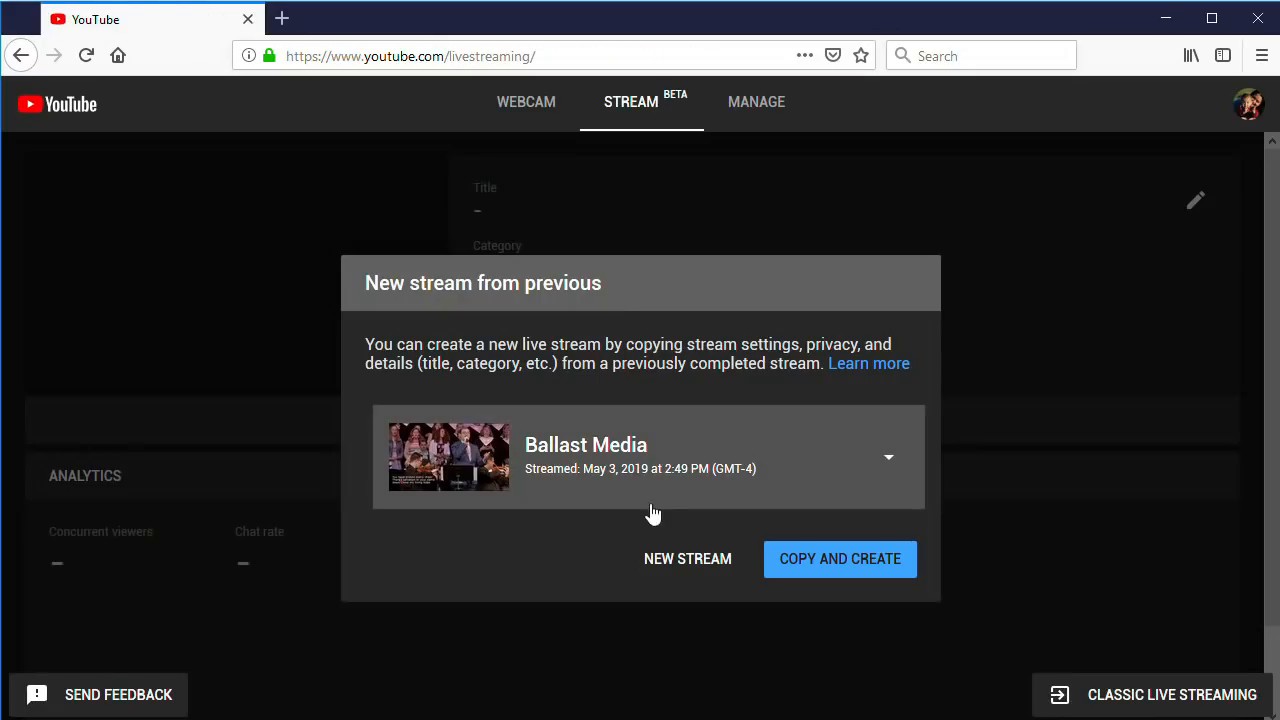
{"action": "left_click", "coordinate": [687, 558]}
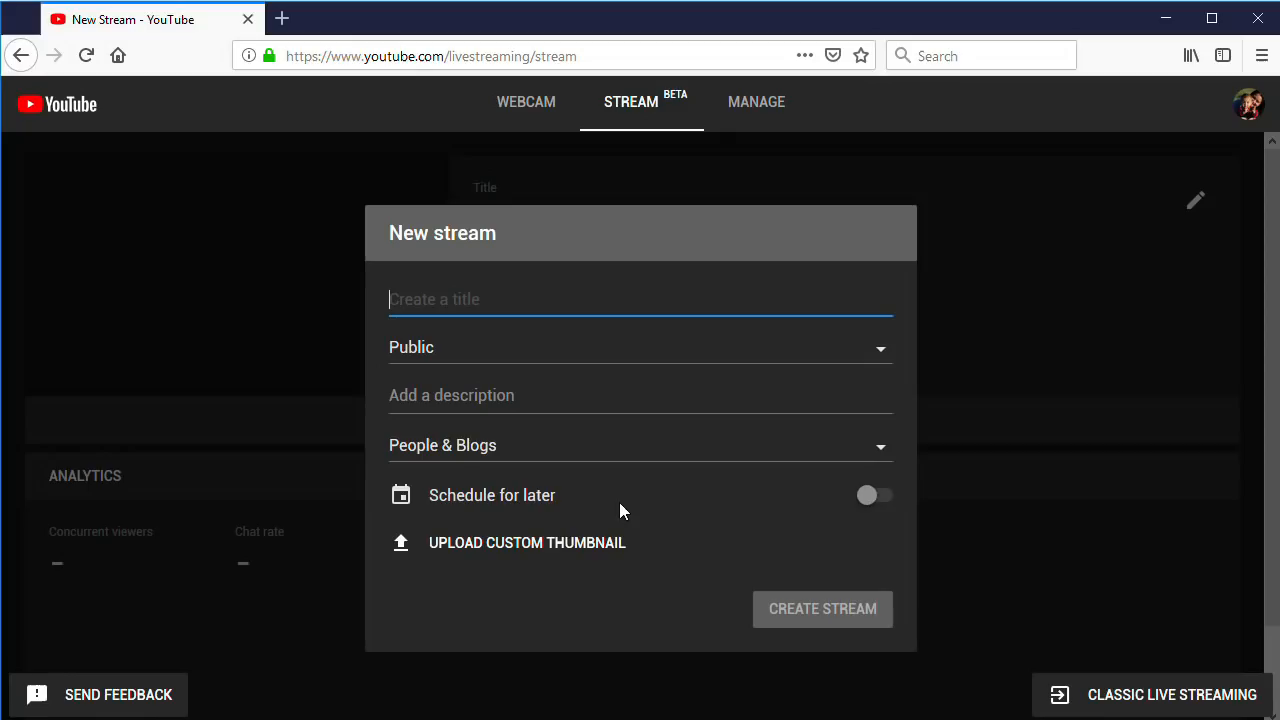
{"action": "type", "text": "Ballast Med"}
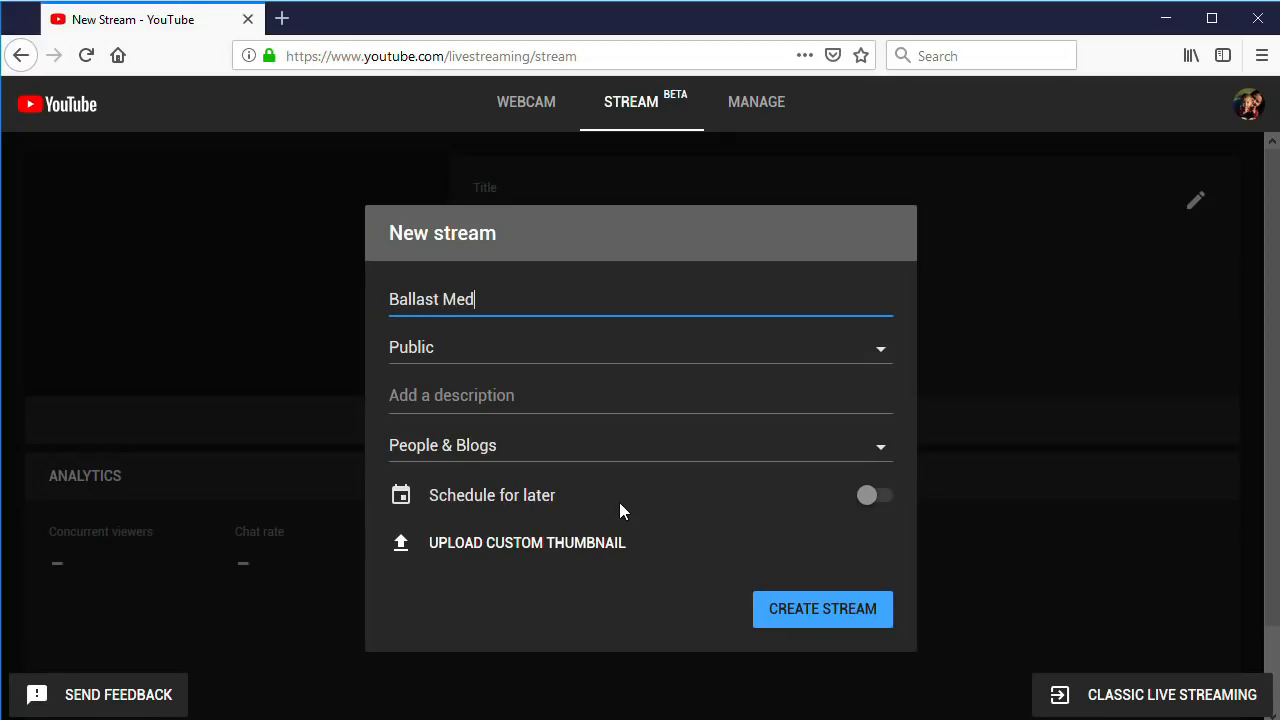
{"action": "left_click", "coordinate": [822, 609]}
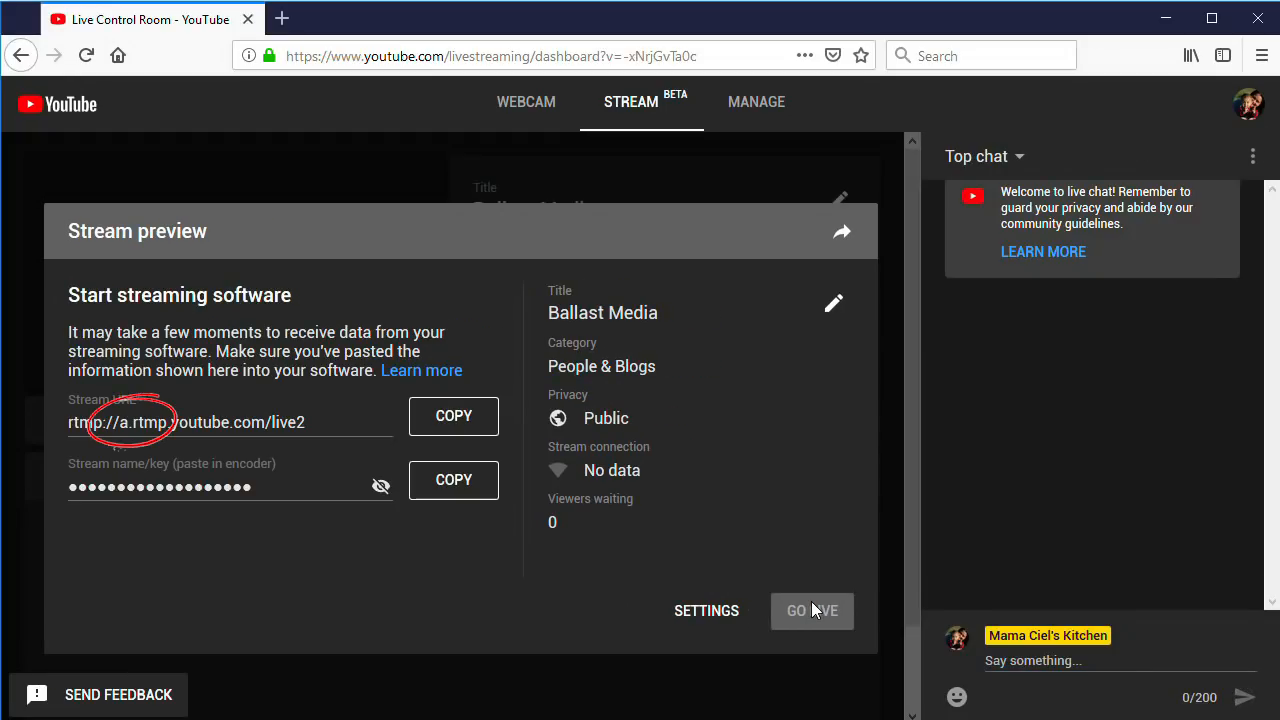
{"action": "mouse_move", "coordinate": [453, 416]}
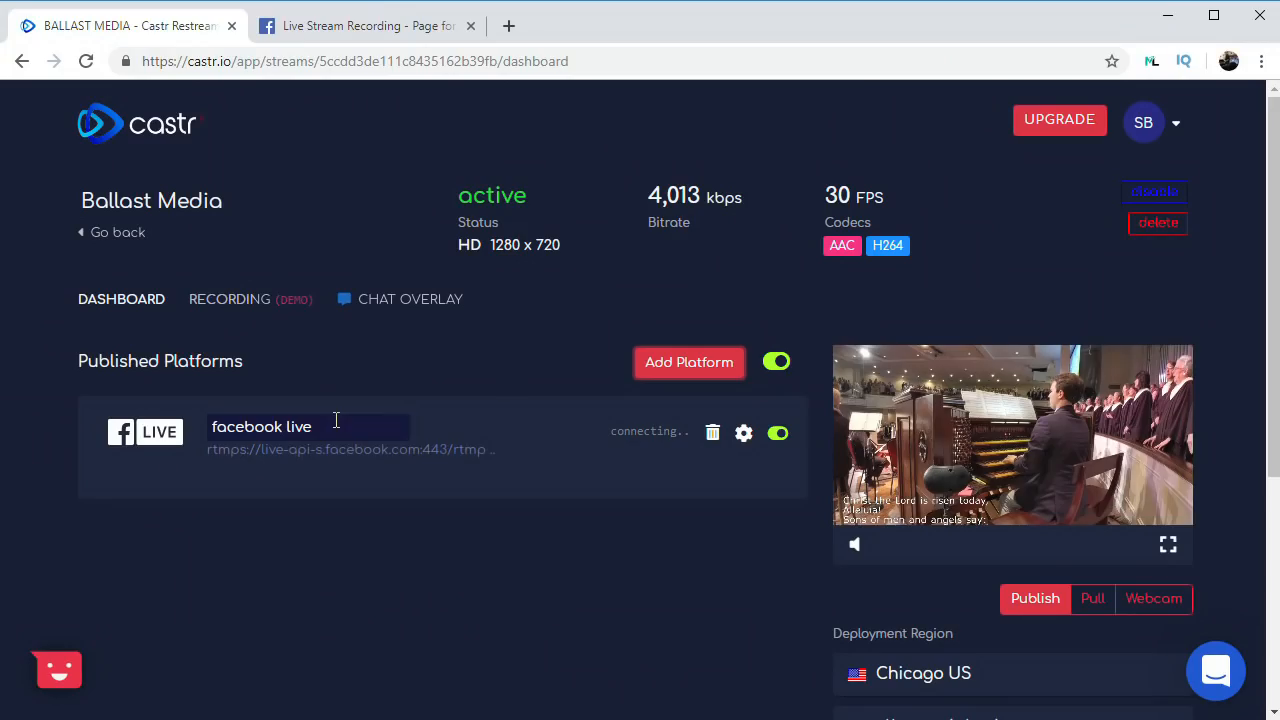
Step: Add a YouTube destination in Castr using YouTube's server URL and stream key
{"action": "left_click", "coordinate": [689, 362]}
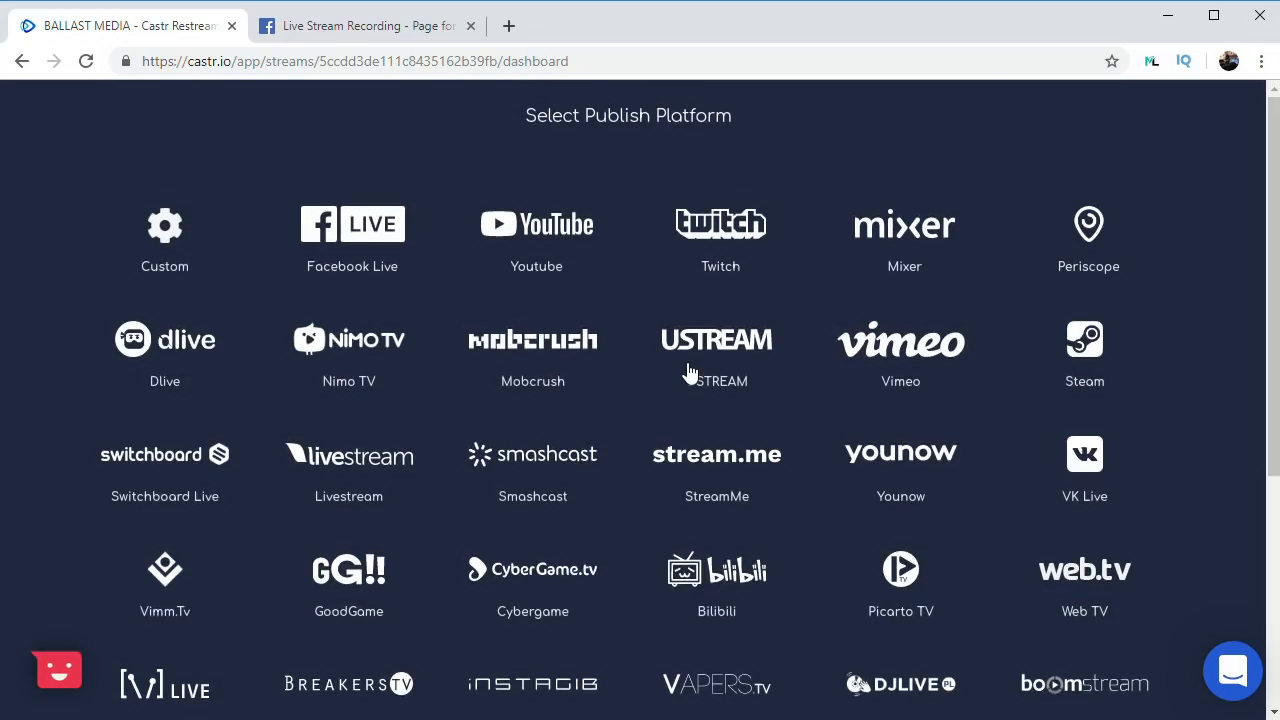
{"action": "left_click", "coordinate": [536, 235]}
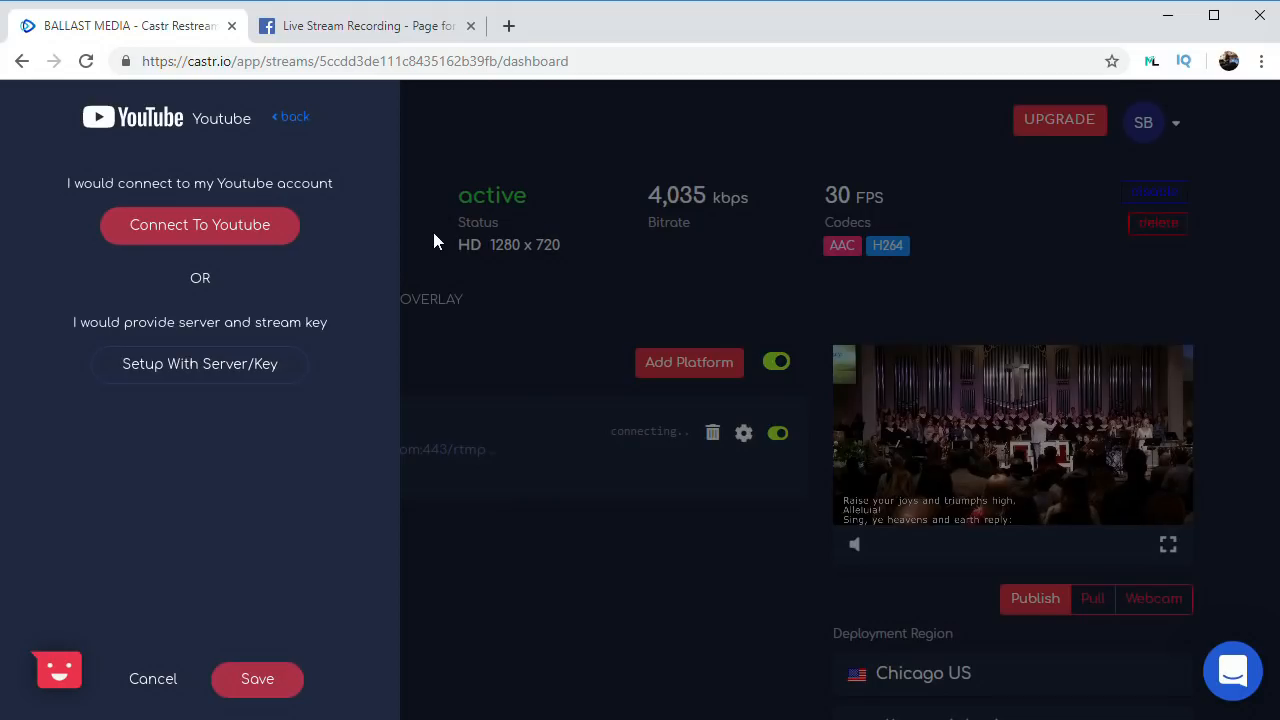
{"action": "mouse_move", "coordinate": [167, 378]}
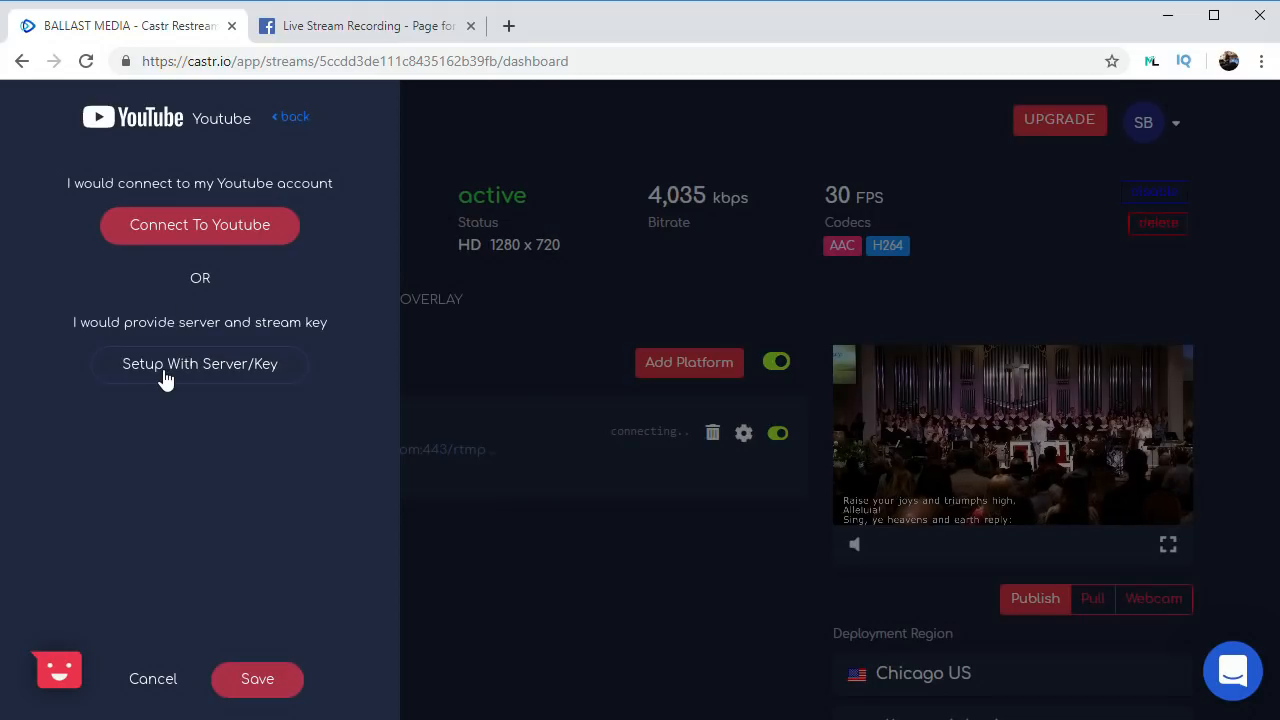
{"action": "left_click", "coordinate": [199, 363]}
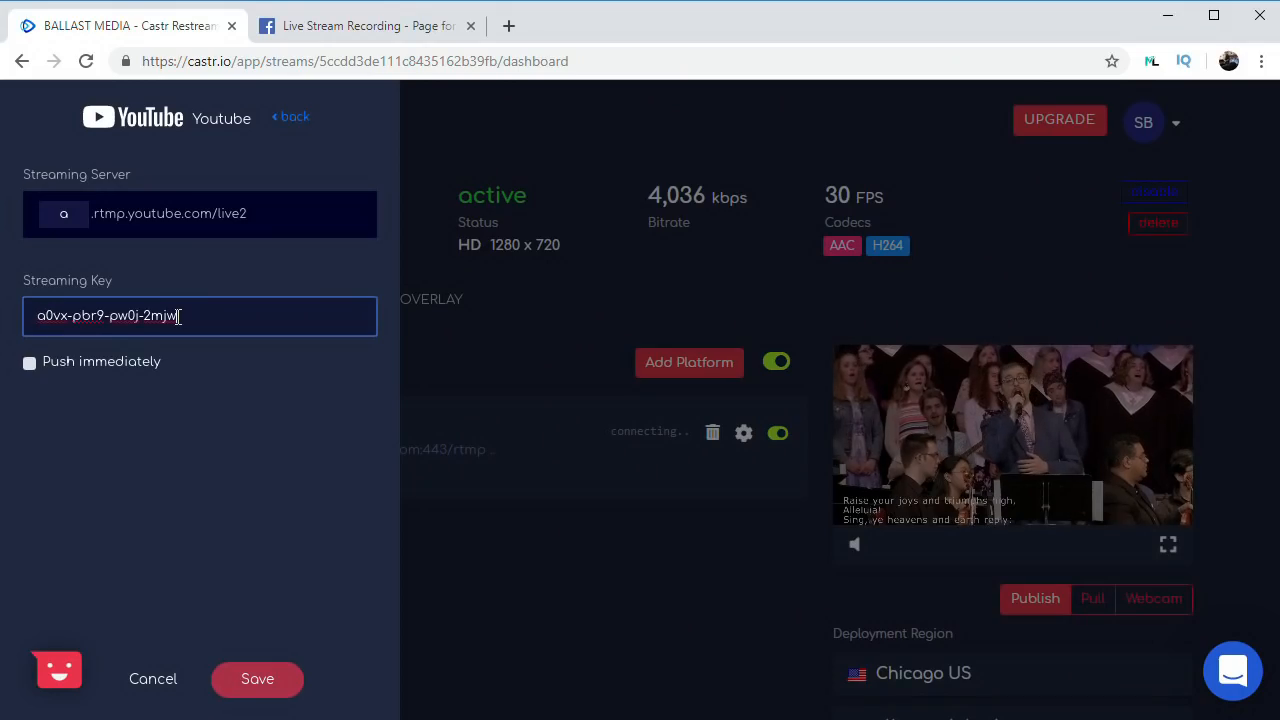
{"action": "left_click", "coordinate": [29, 362]}
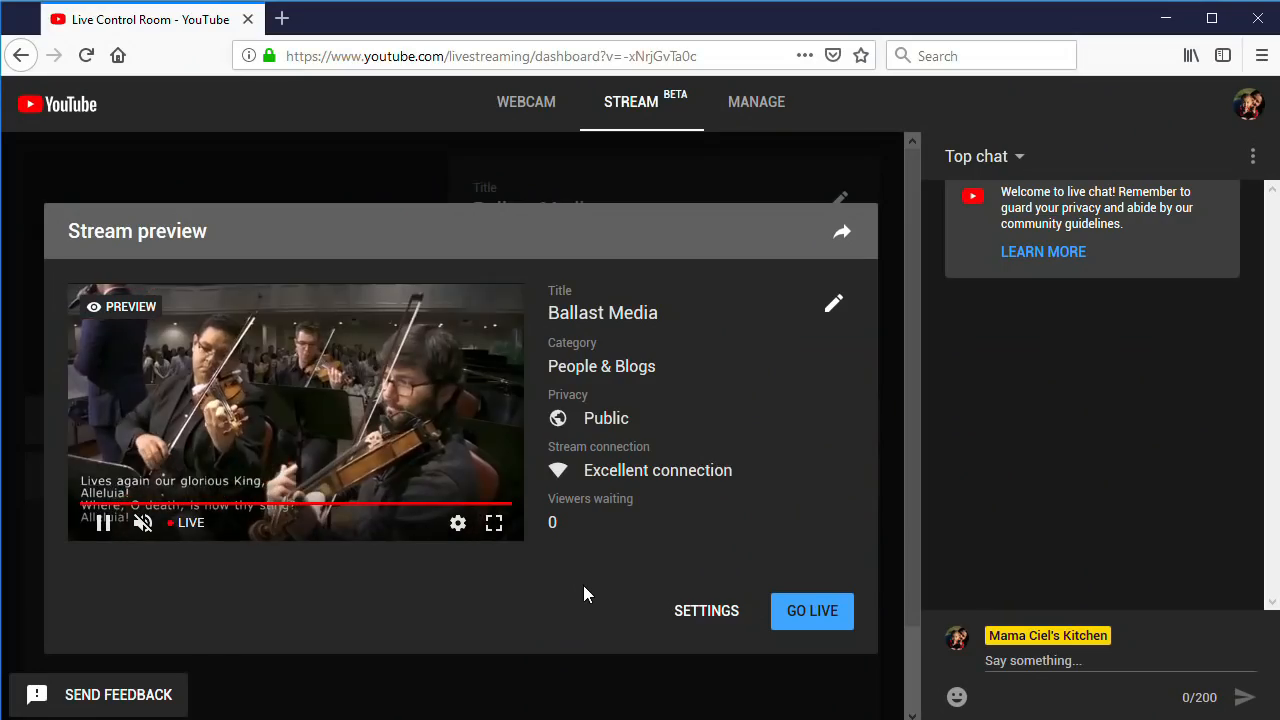
Step: Take the Ballast Media YouTube stream live from the stream preview
{"action": "left_click", "coordinate": [812, 611]}
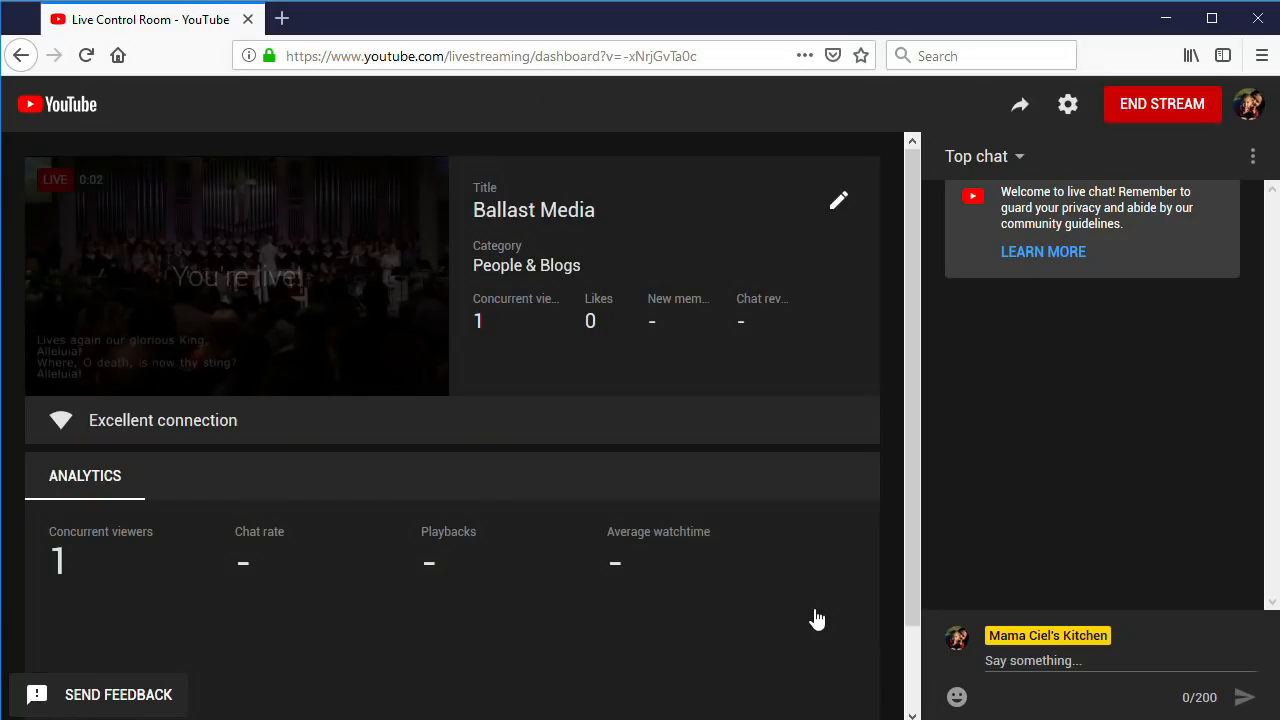
{"action": "left_click", "coordinate": [350, 25]}
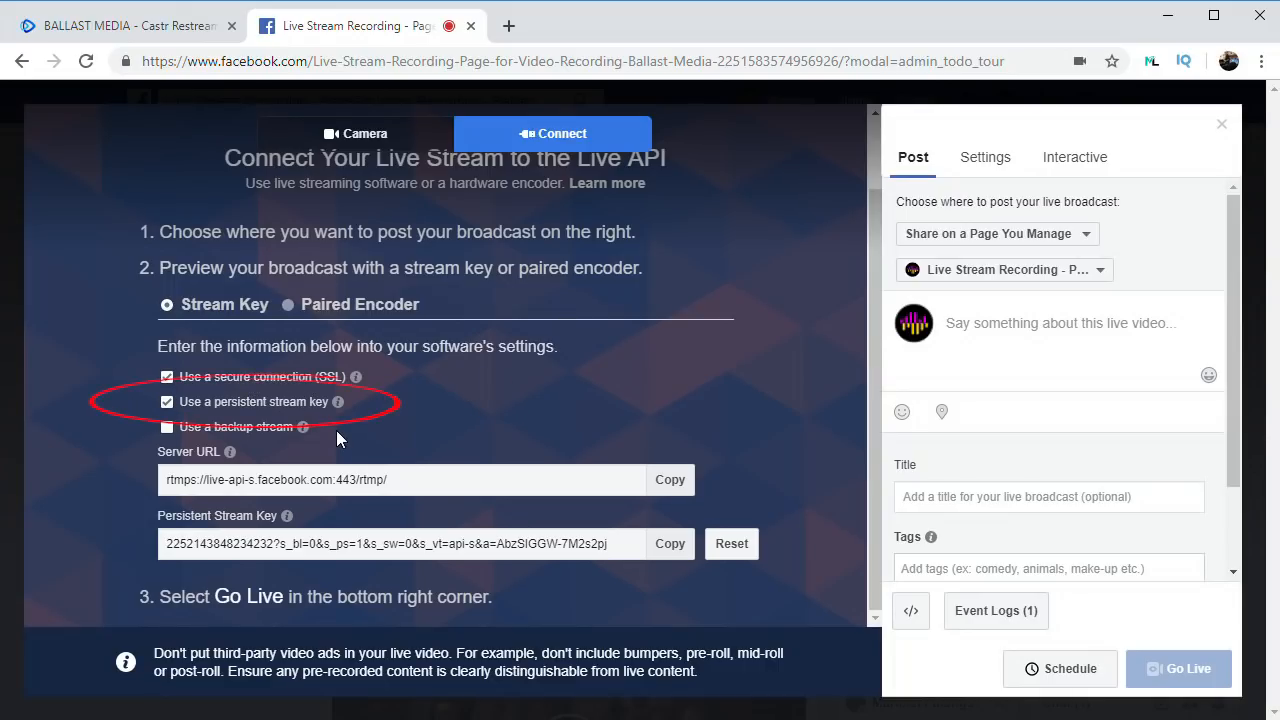
{"action": "mouse_move", "coordinate": [95, 463]}
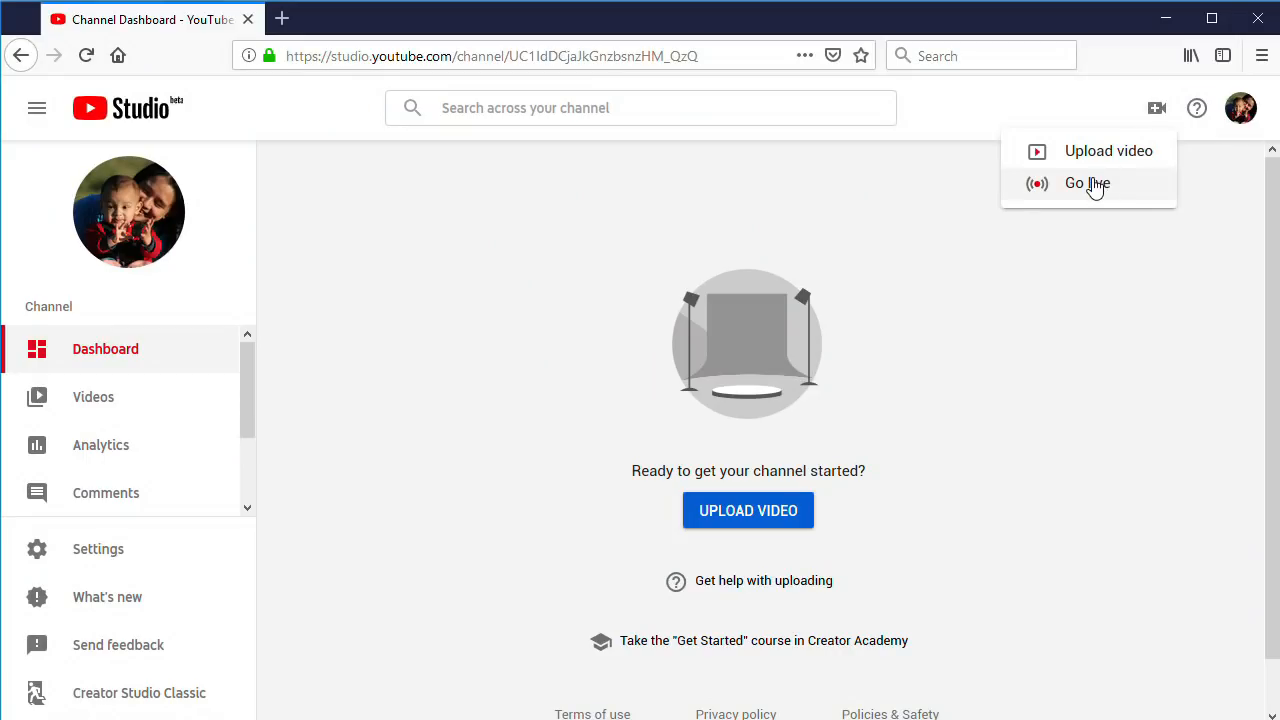
Step: Create a new YouTube live stream by copying the previous Ballast Media broadcast
{"action": "left_click", "coordinate": [1087, 183]}
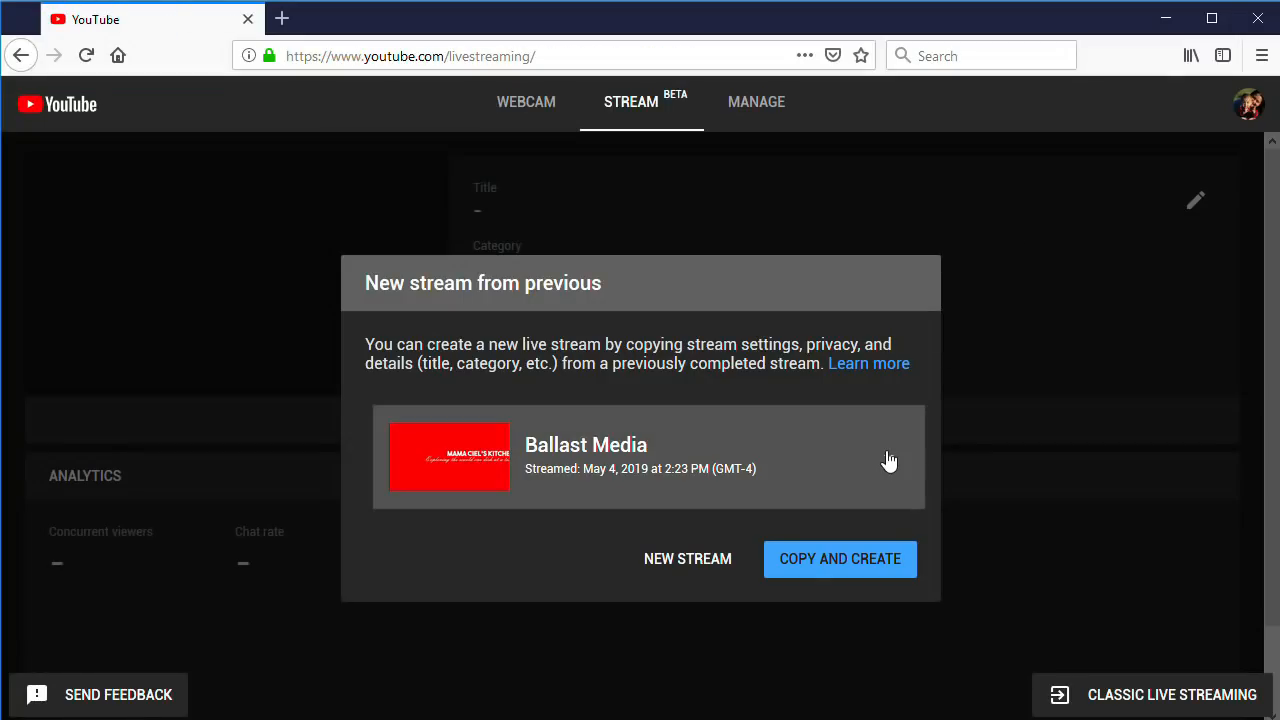
{"action": "mouse_move", "coordinate": [828, 567]}
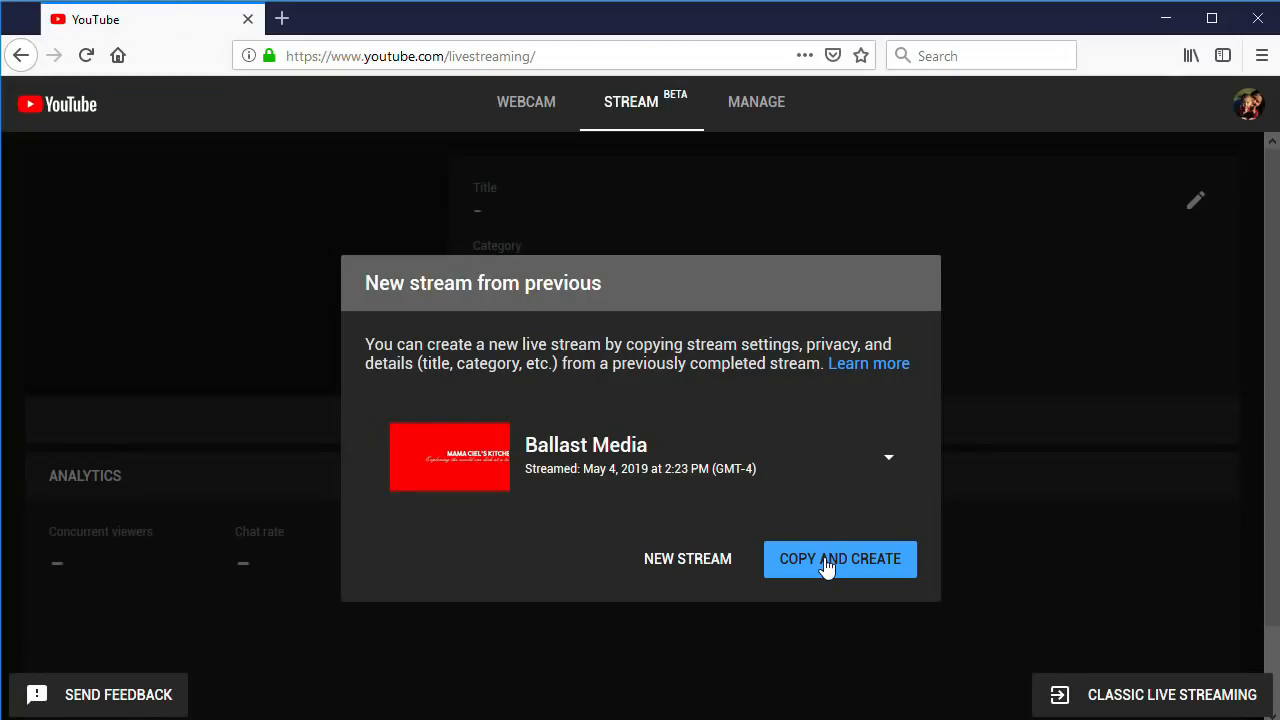
{"action": "left_click", "coordinate": [840, 559]}
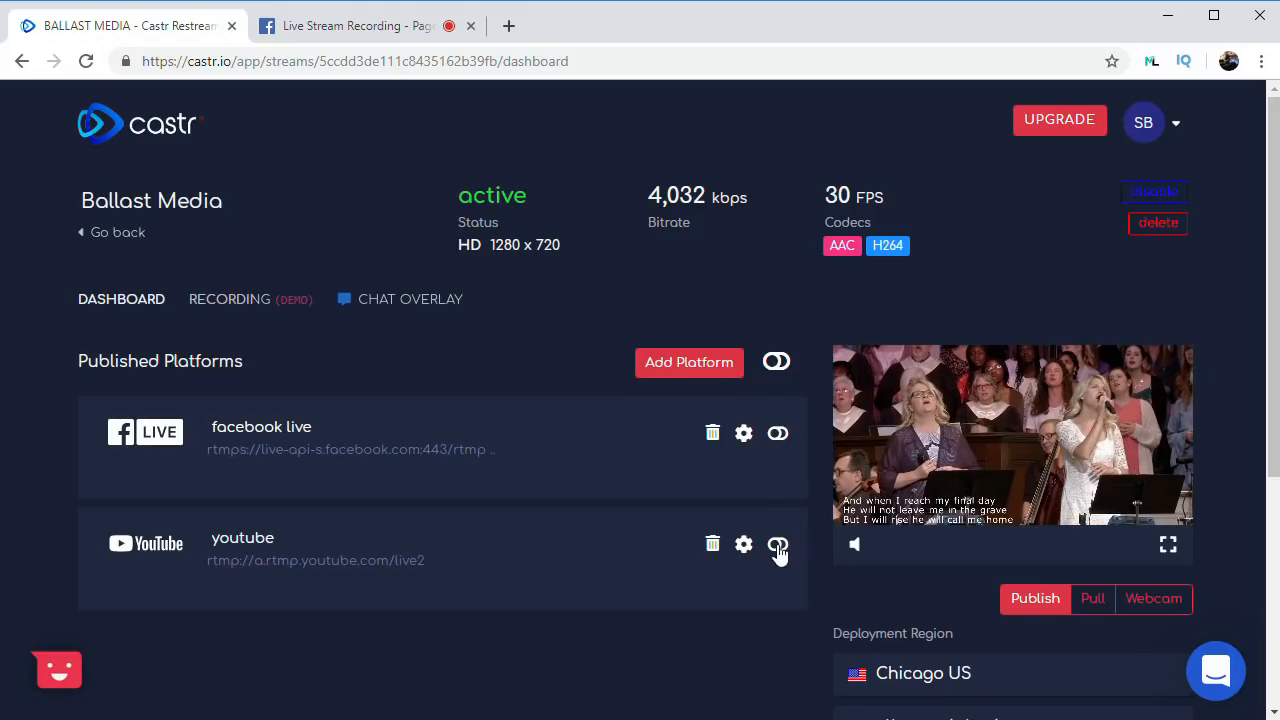
{"action": "left_click", "coordinate": [777, 432]}
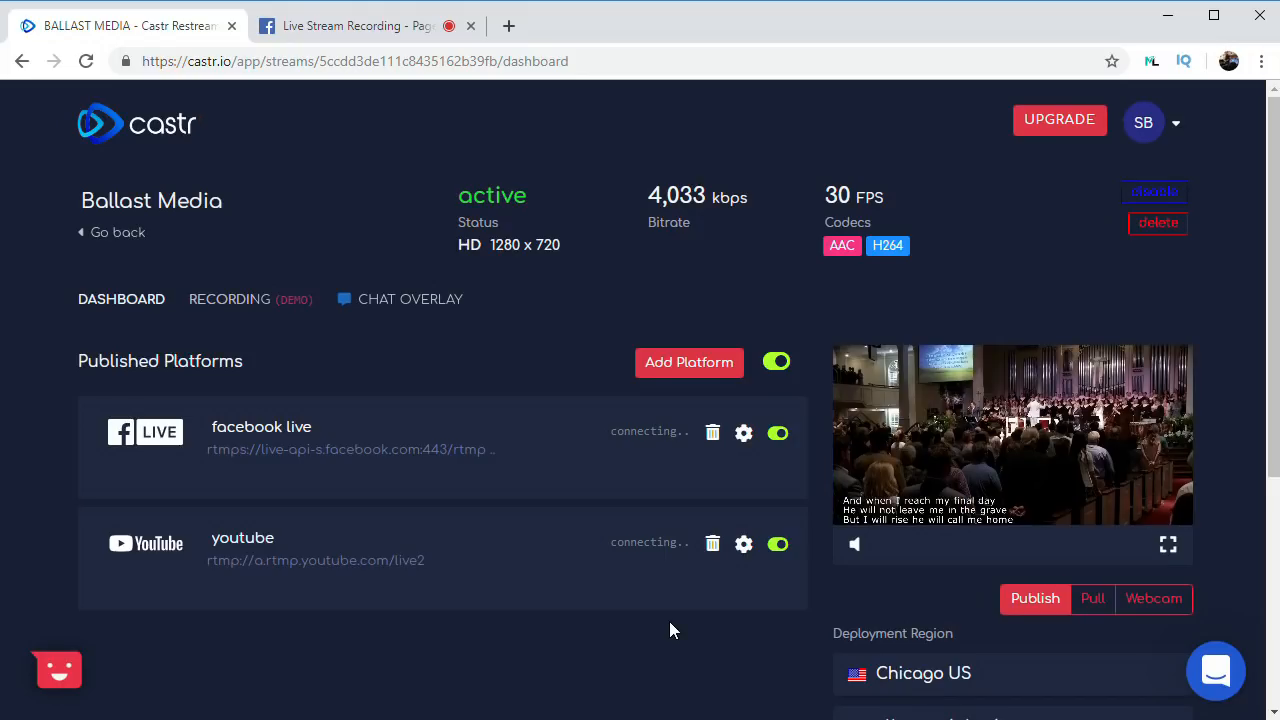
{"action": "mouse_move", "coordinate": [667, 628]}
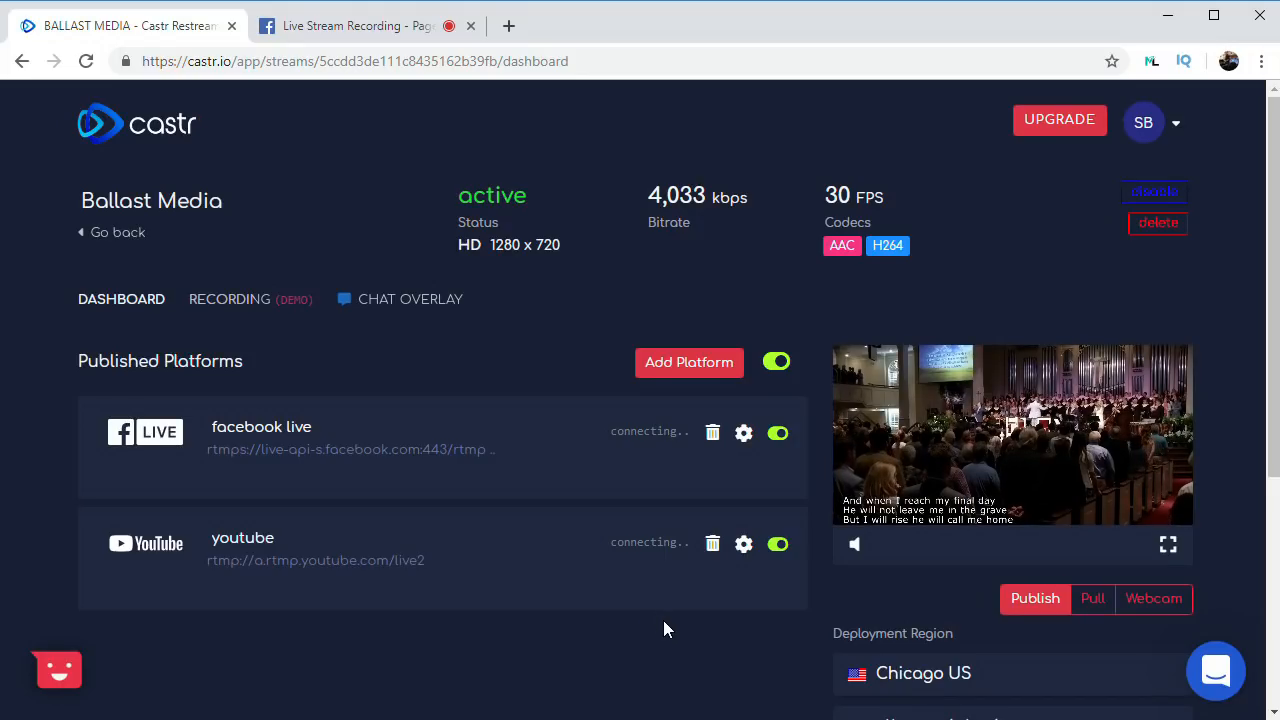
{"action": "left_click", "coordinate": [777, 361]}
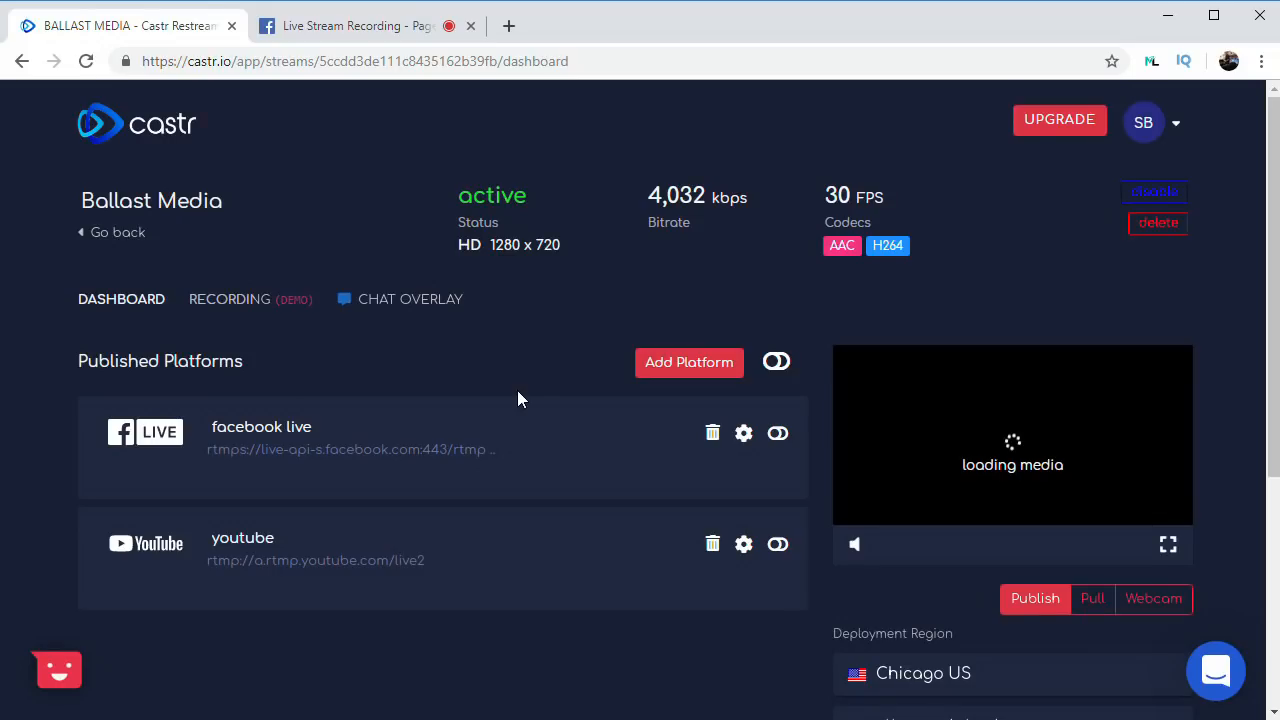
{"action": "mouse_move", "coordinate": [480, 328]}
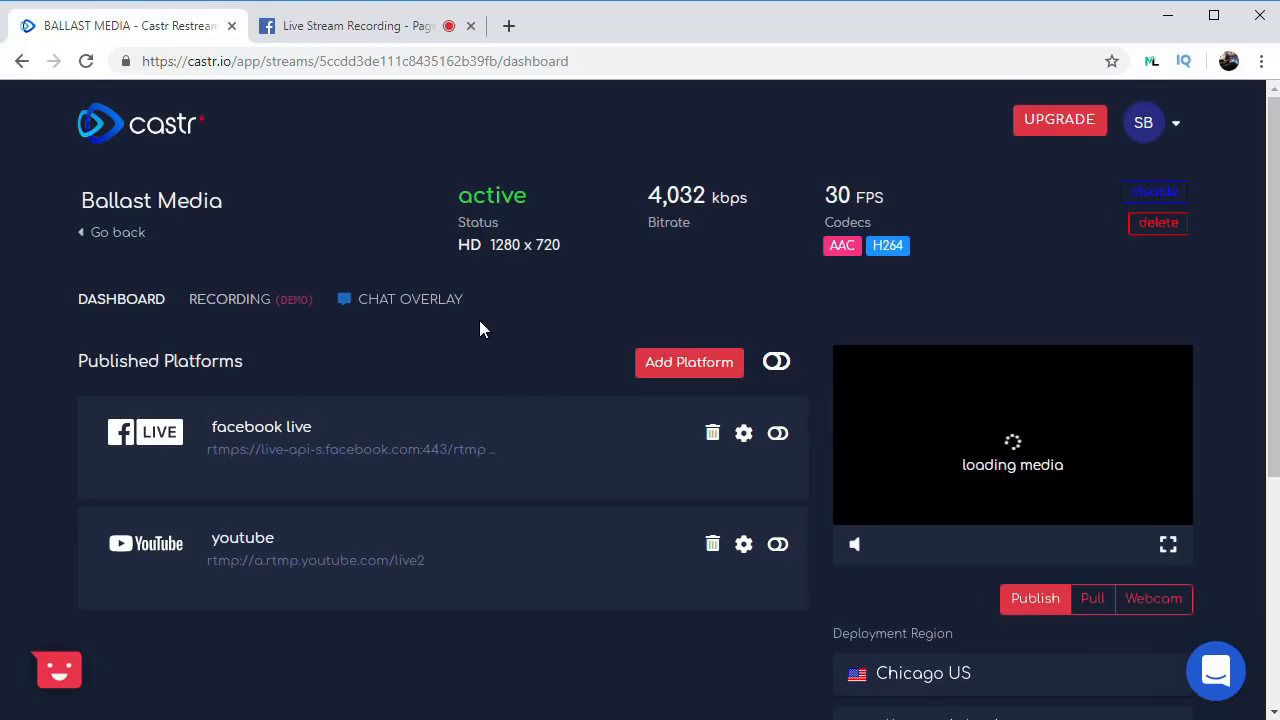